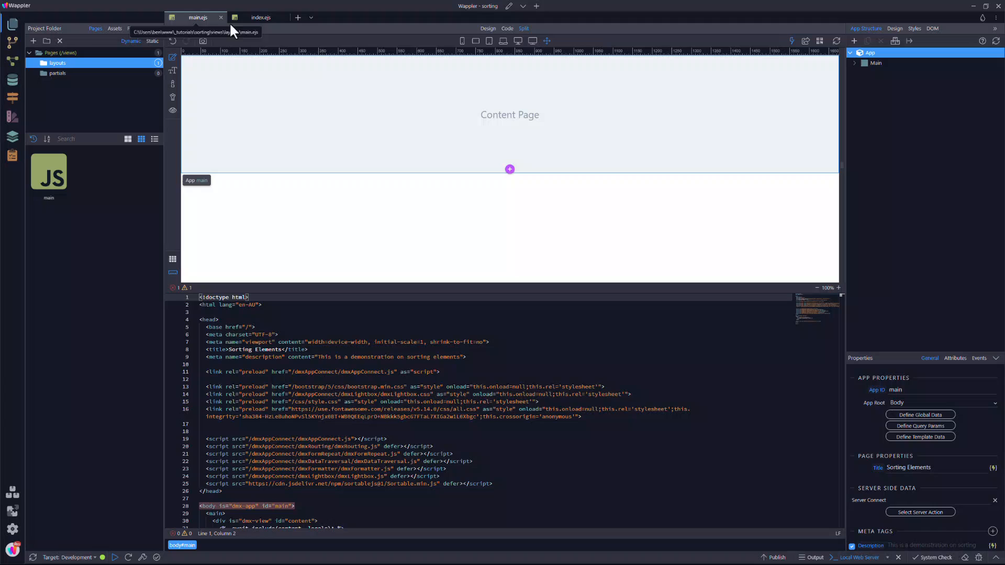
- Open the index.ejs page and switch the Project Folder panel to show all project files
click(260, 17)
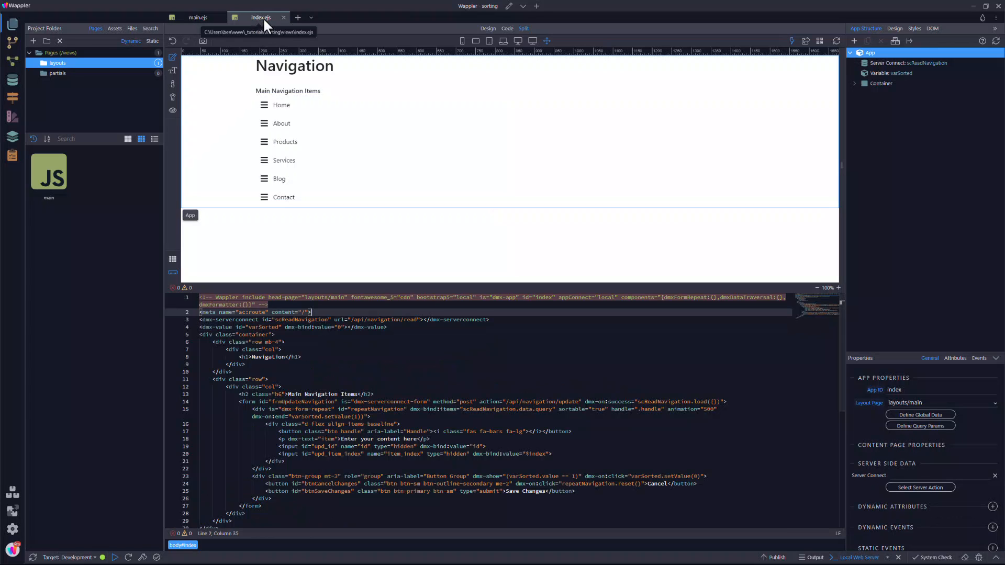
click(131, 28)
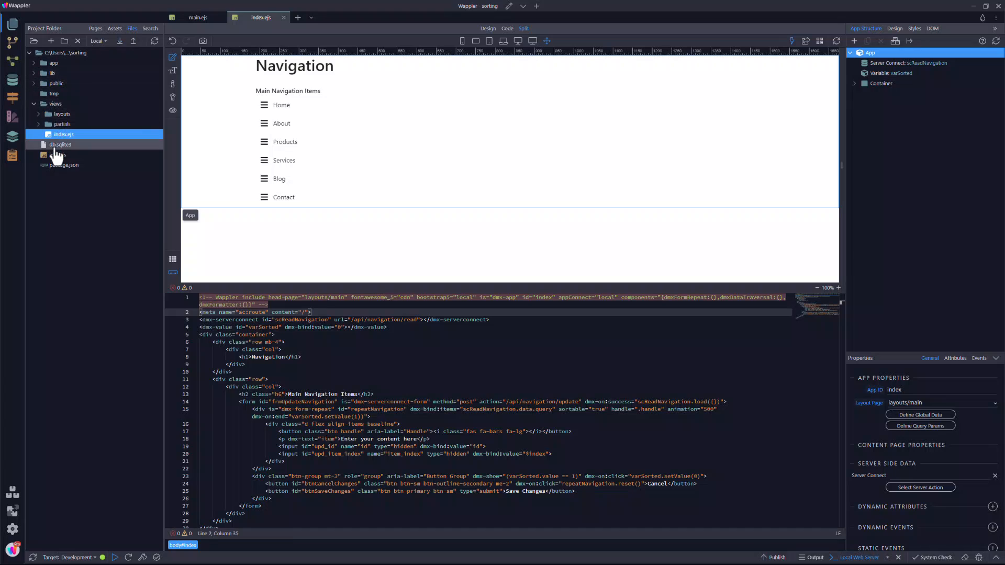
click(60, 144)
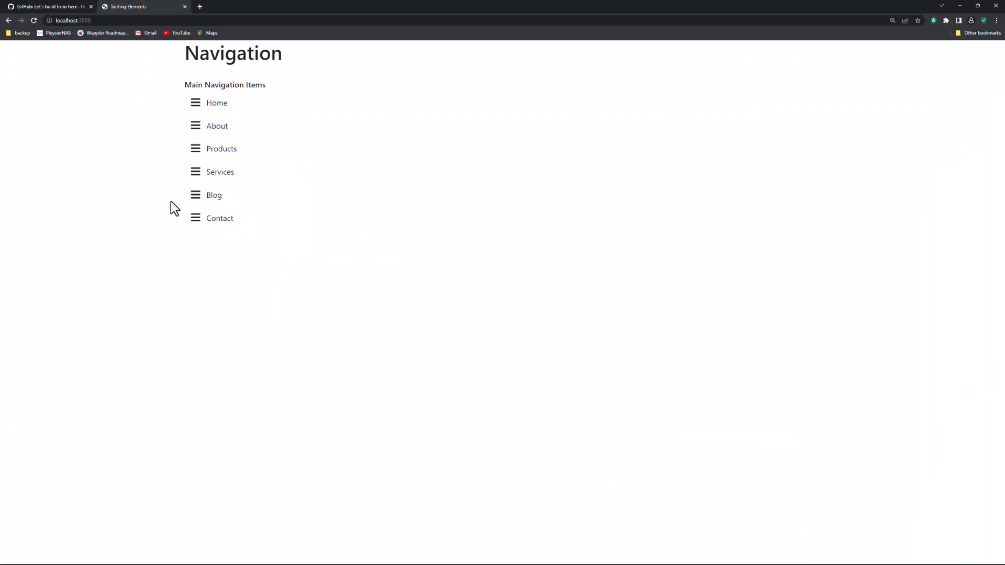
drag(195, 218, 195, 126)
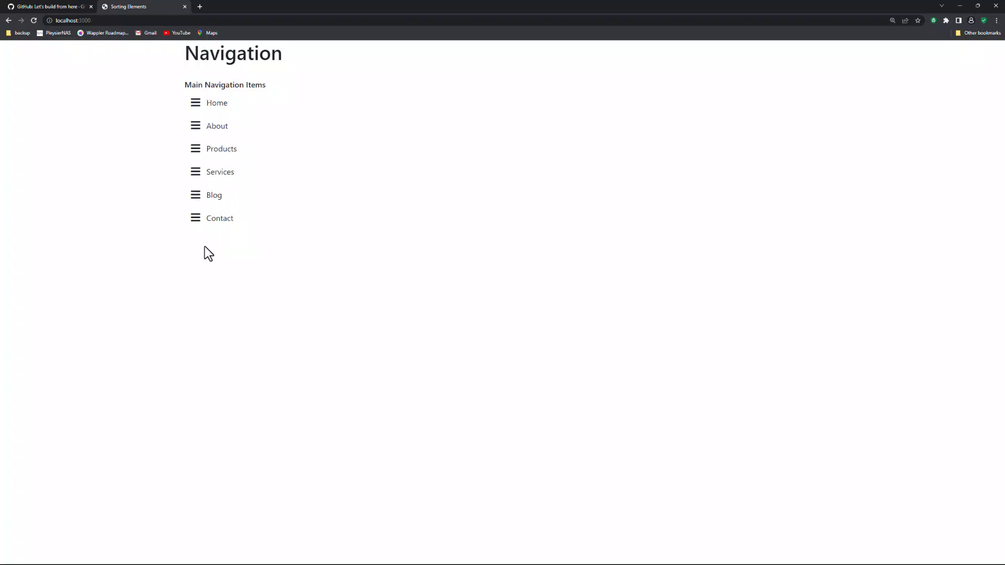
drag(214, 194, 203, 128)
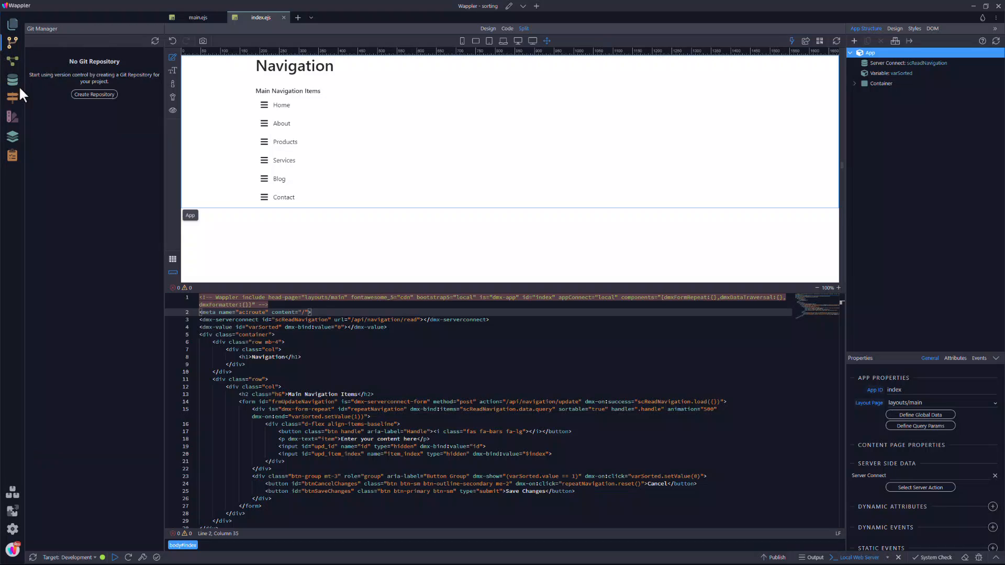
mouse_move(63, 97)
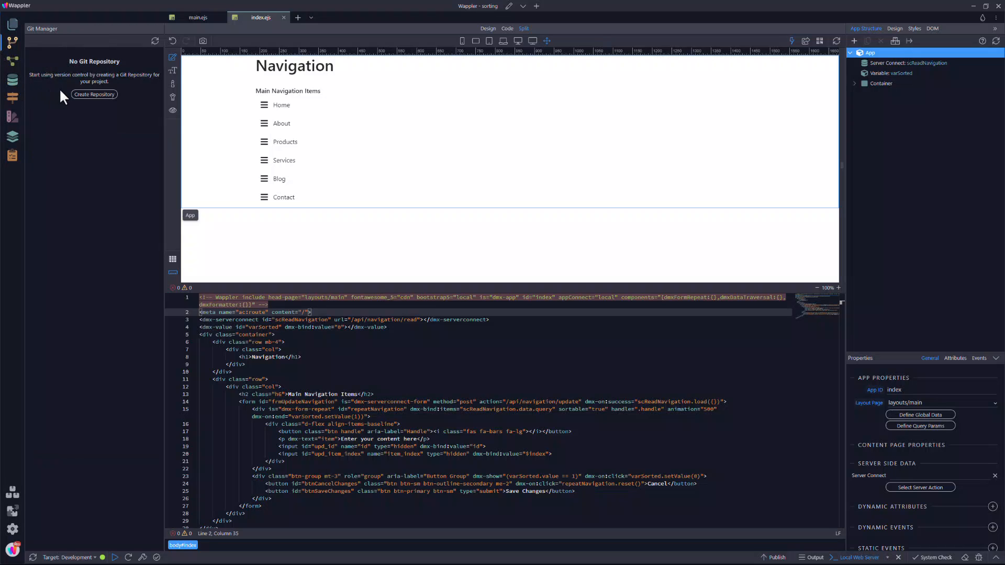
mouse_move(95, 94)
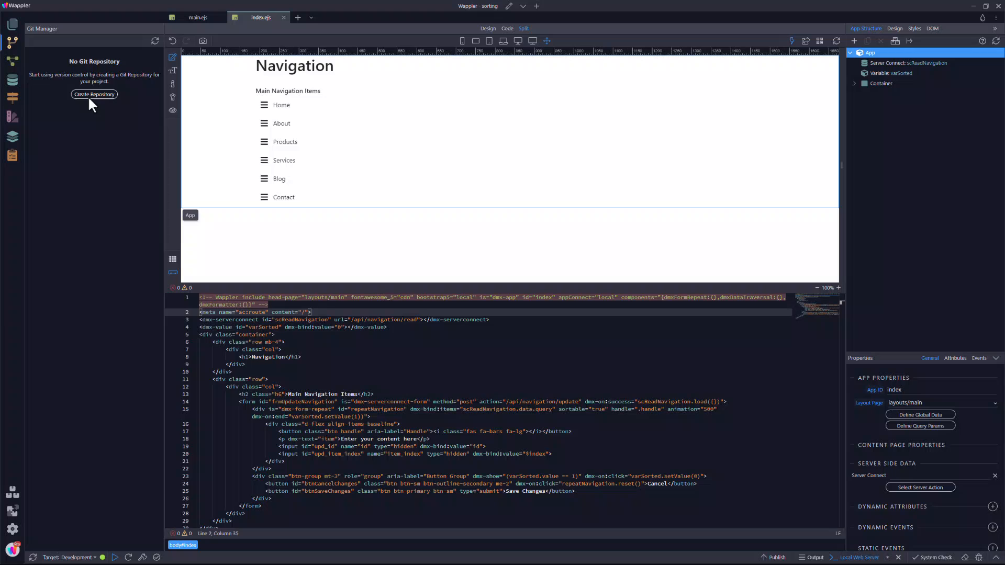
- Create a Git repository and commit all 130 changes with the message 'Initial Repo'
click(95, 94)
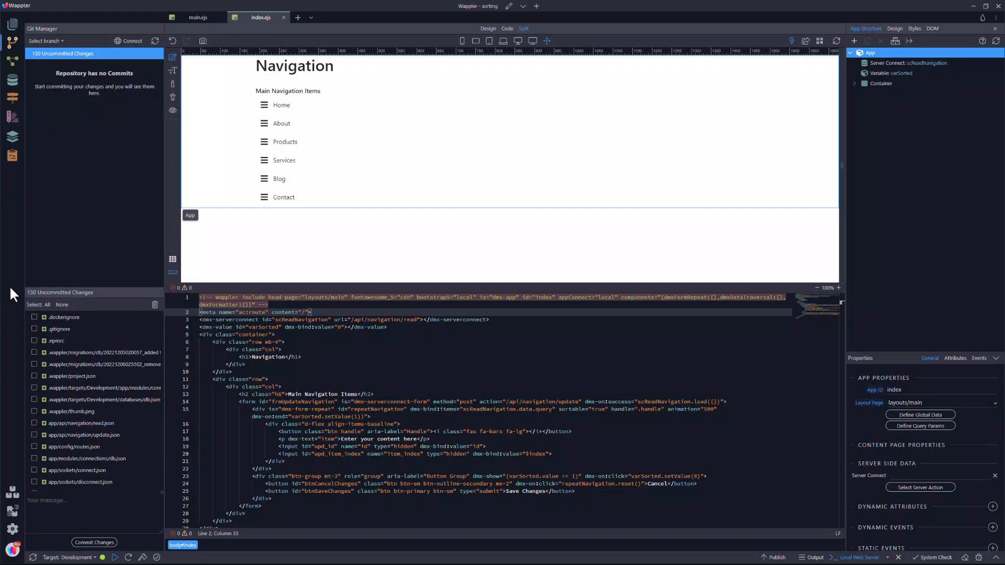
click(38, 305)
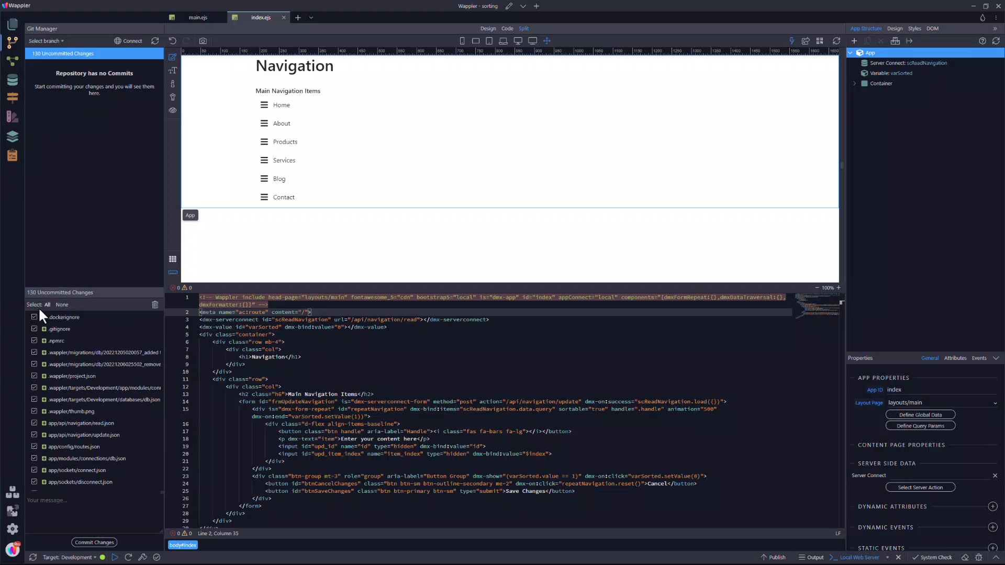
click(95, 506)
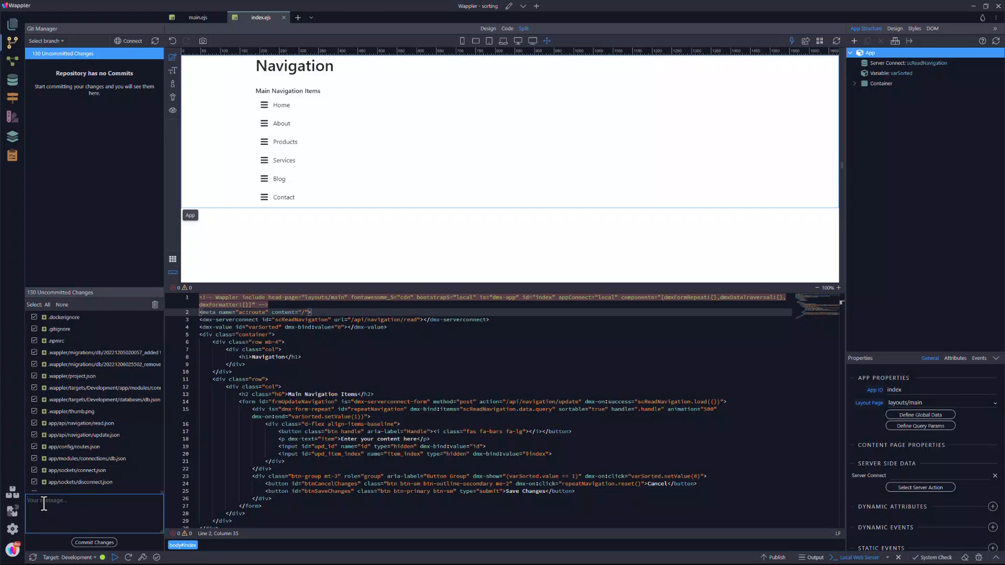
text(Initial)
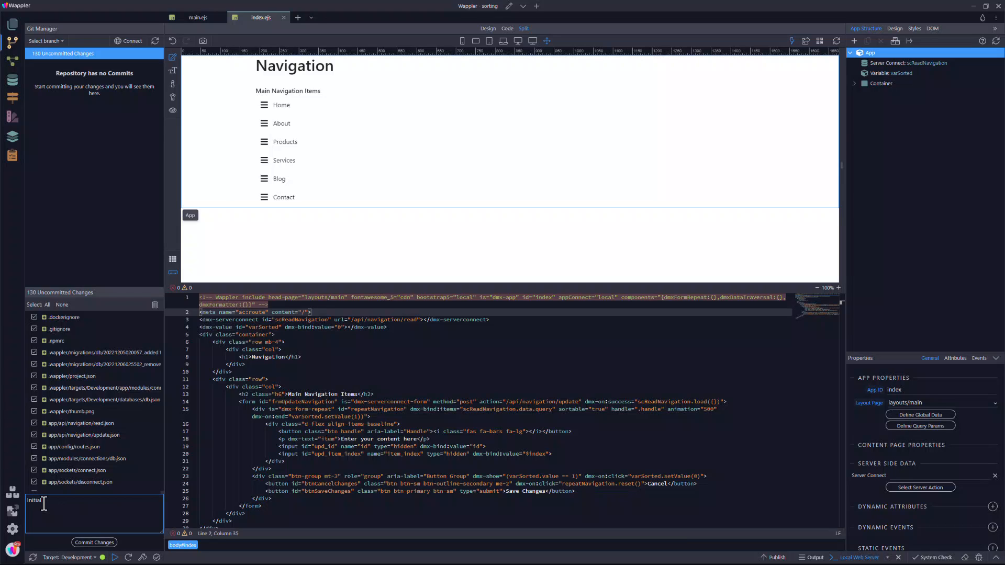
text(Repo)
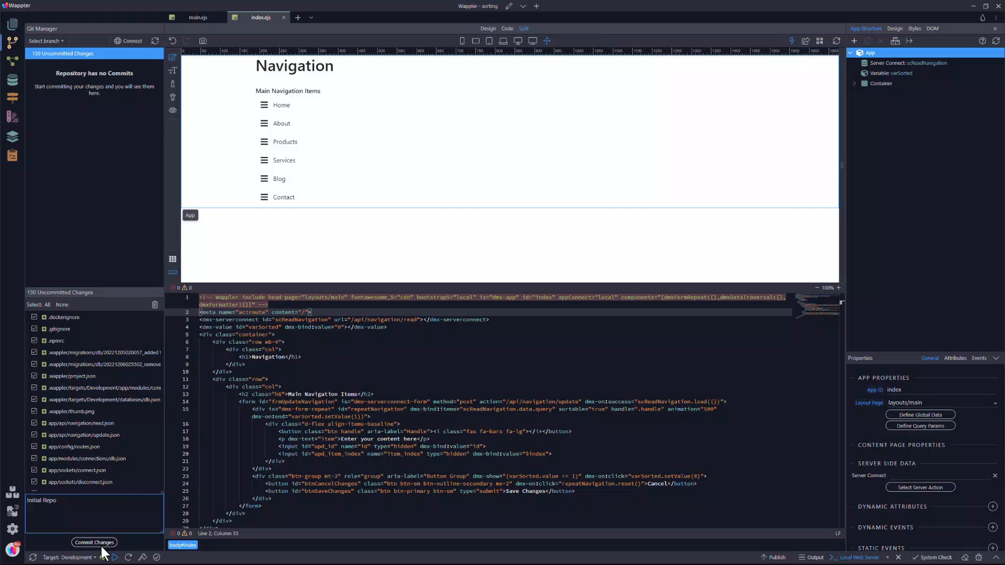
click(94, 542)
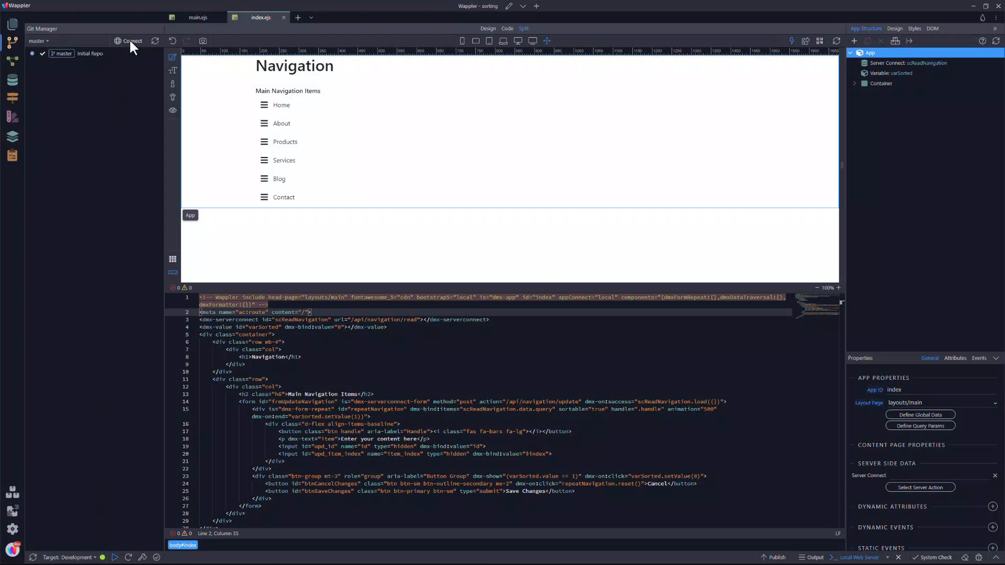
- Open the Remote Repository dialog and follow its GitHub link to the website
click(131, 40)
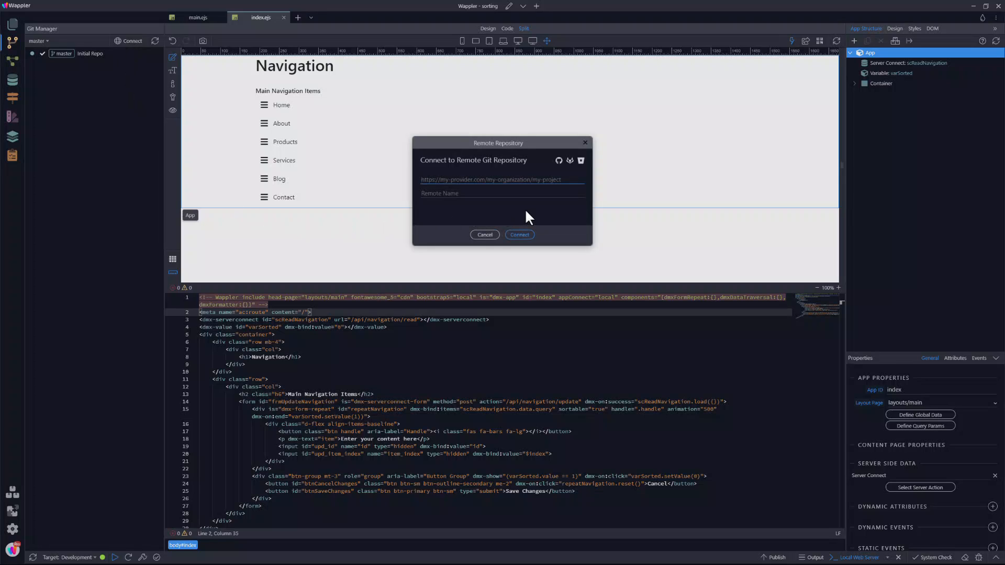
click(484, 235)
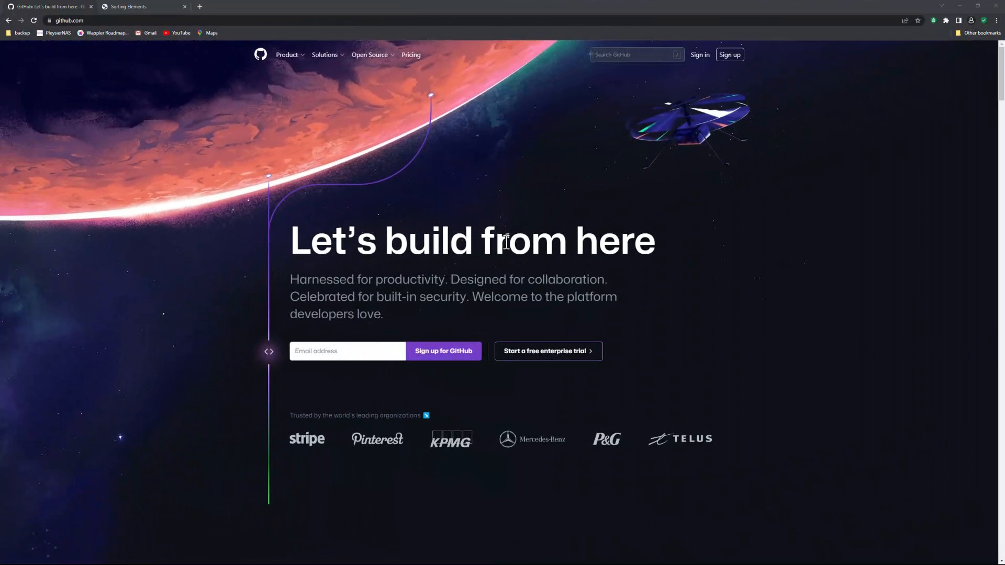
- Look over GitHub's pricing and sign-up pages, then sign in with an existing account
click(411, 55)
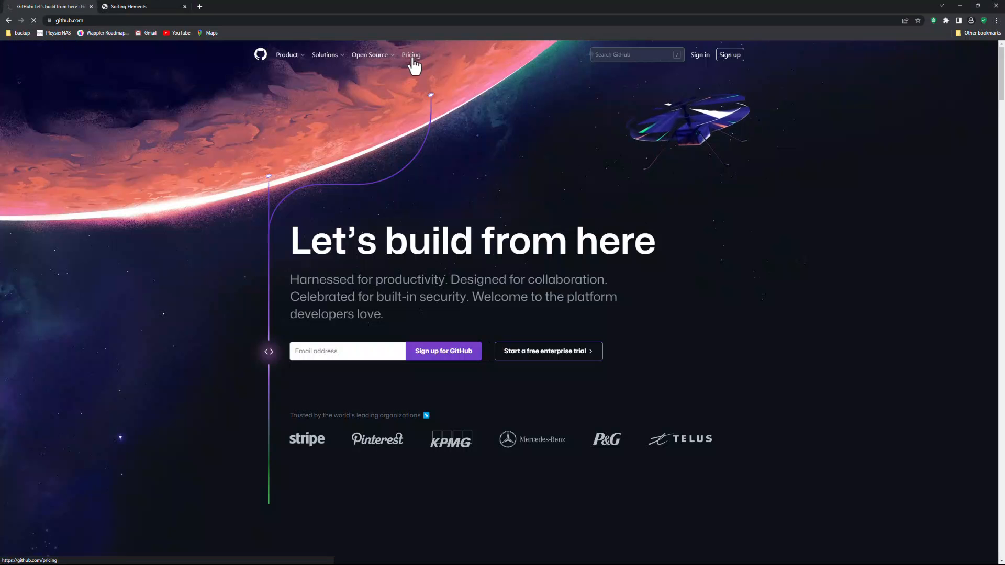
click(411, 54)
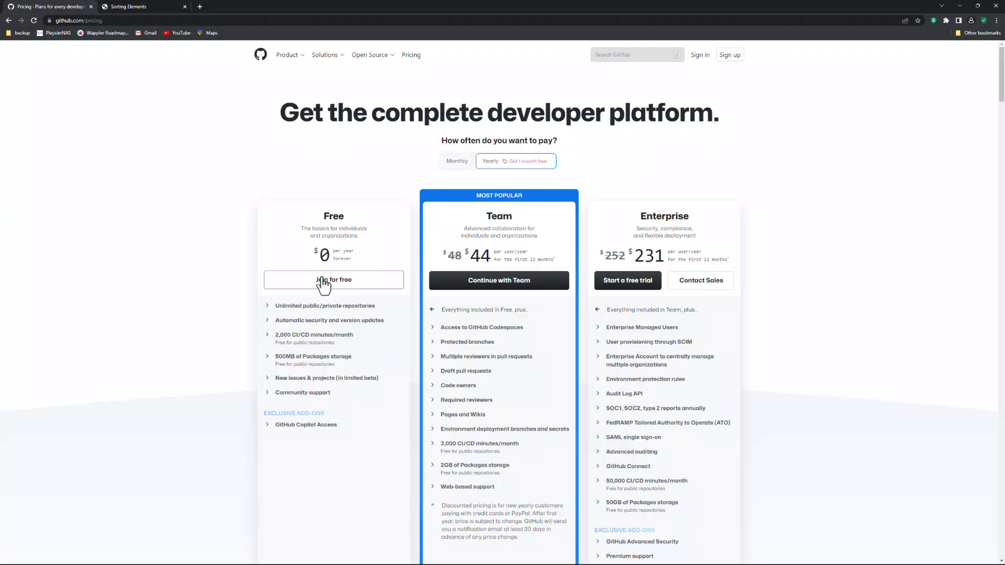
mouse_move(345, 289)
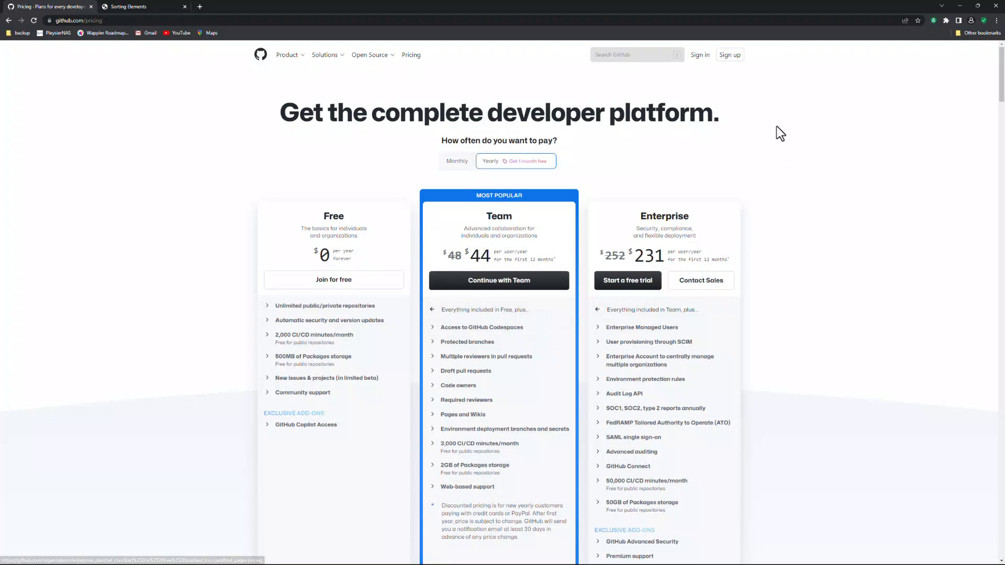
mouse_move(729, 55)
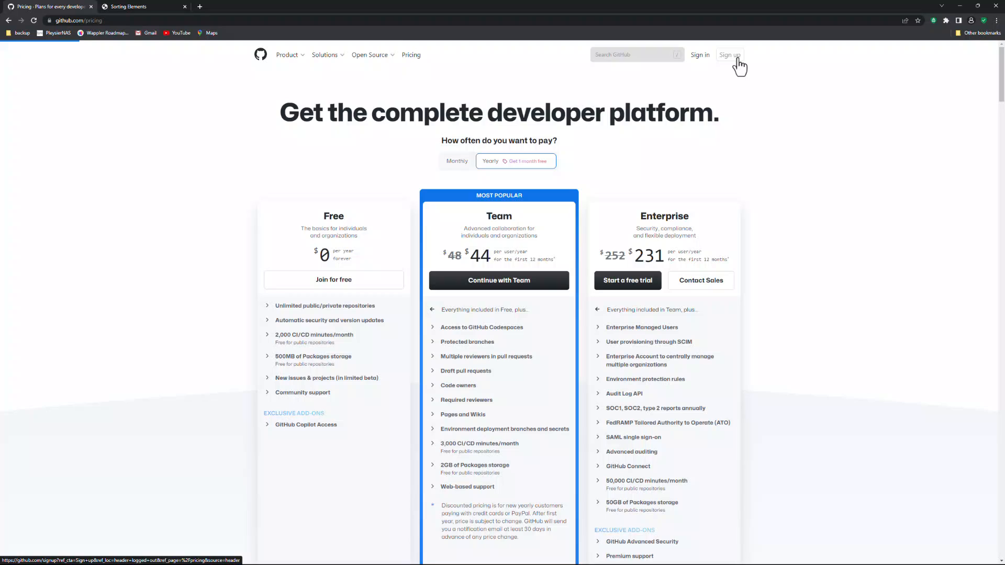
click(729, 55)
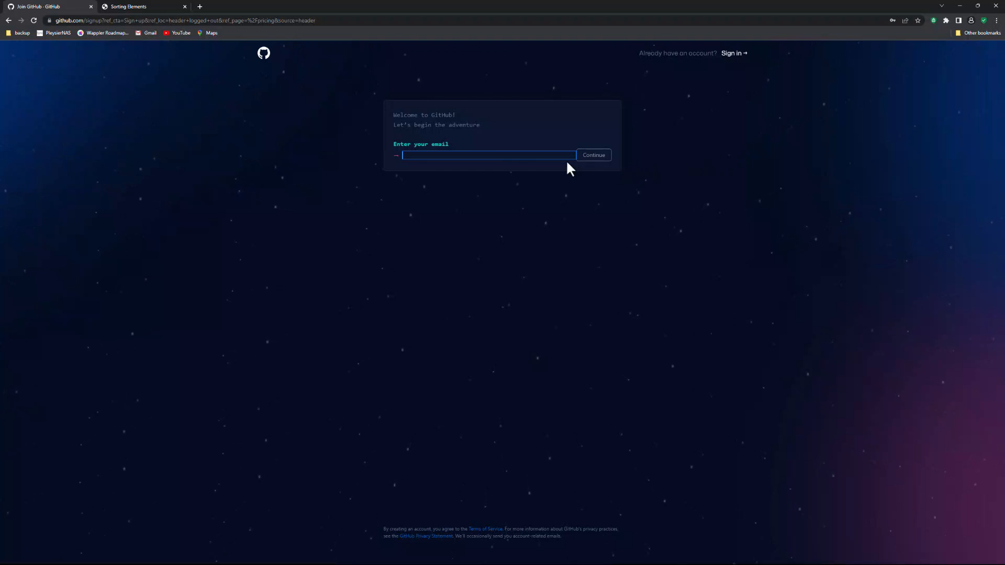
mouse_move(555, 260)
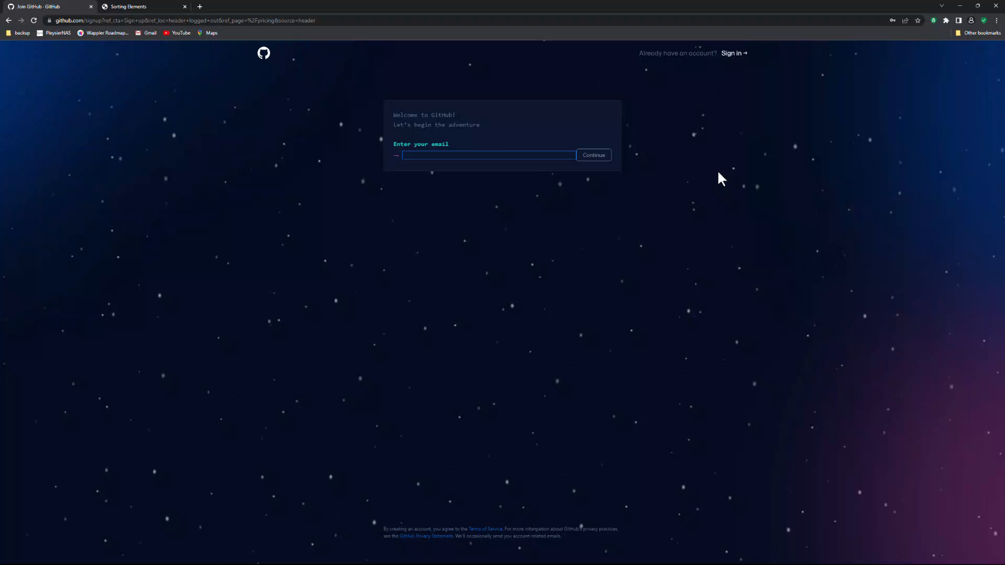
mouse_move(735, 53)
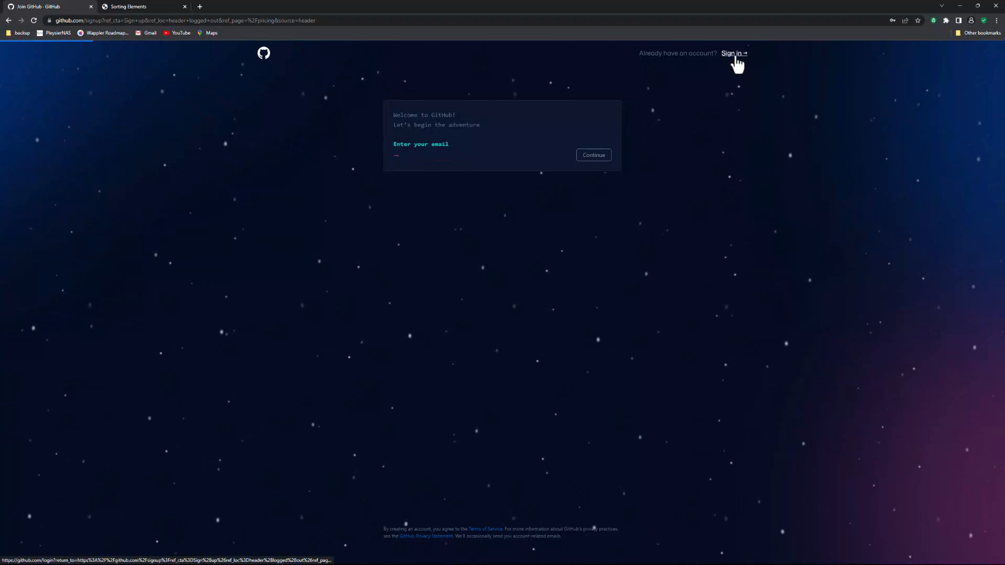
click(732, 54)
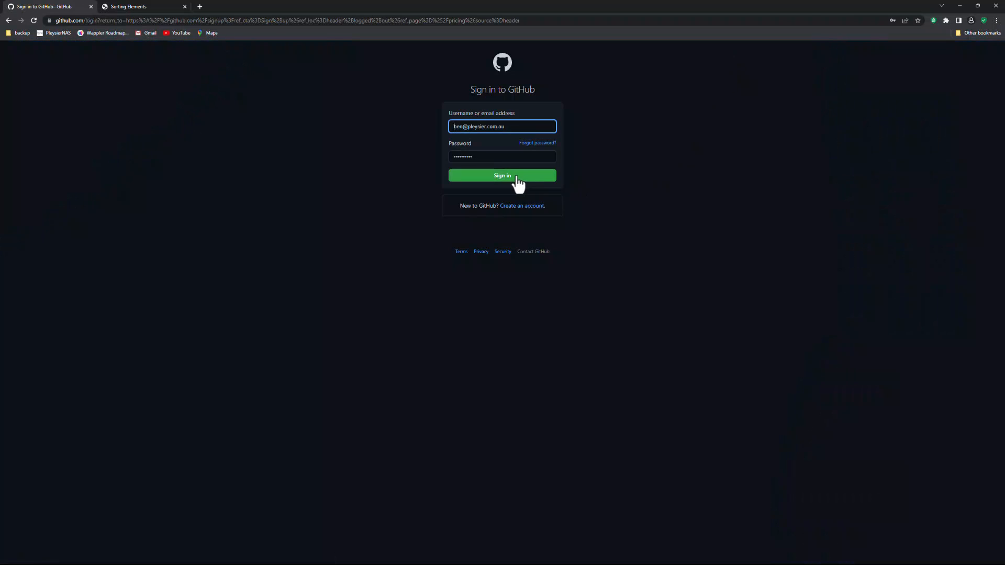
click(502, 175)
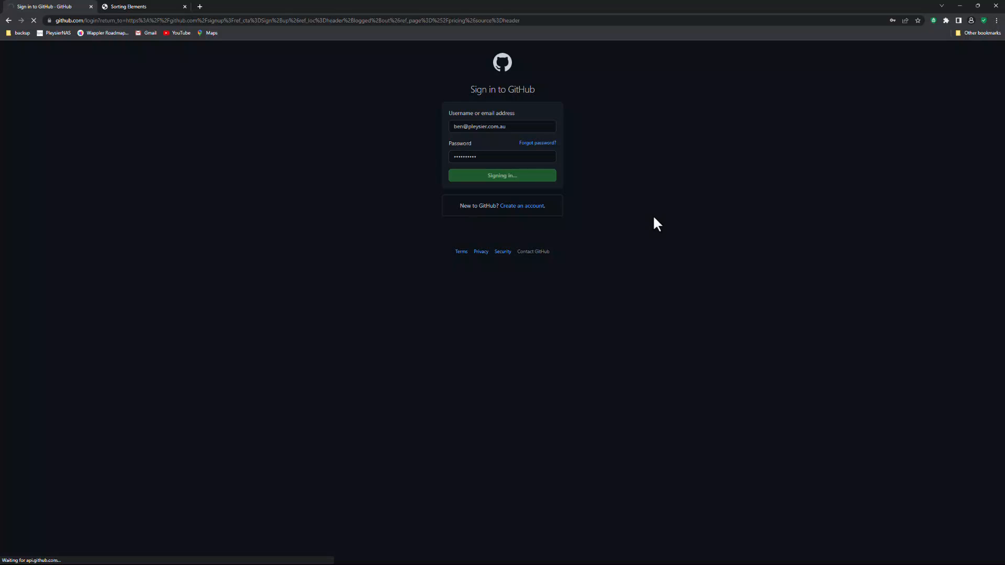
- Create a new Public GitHub repository named 'sorting elements'
click(502, 175)
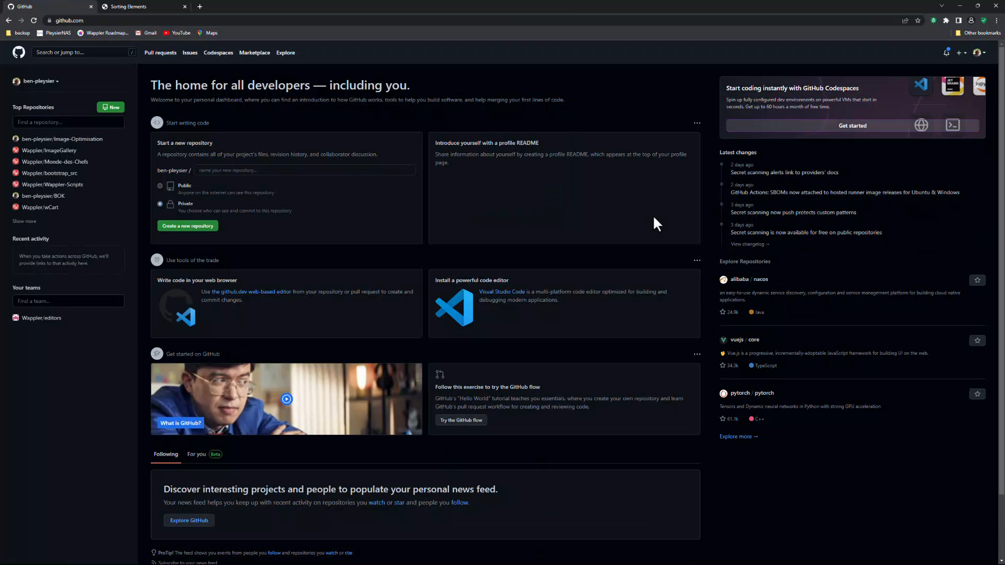
click(305, 170)
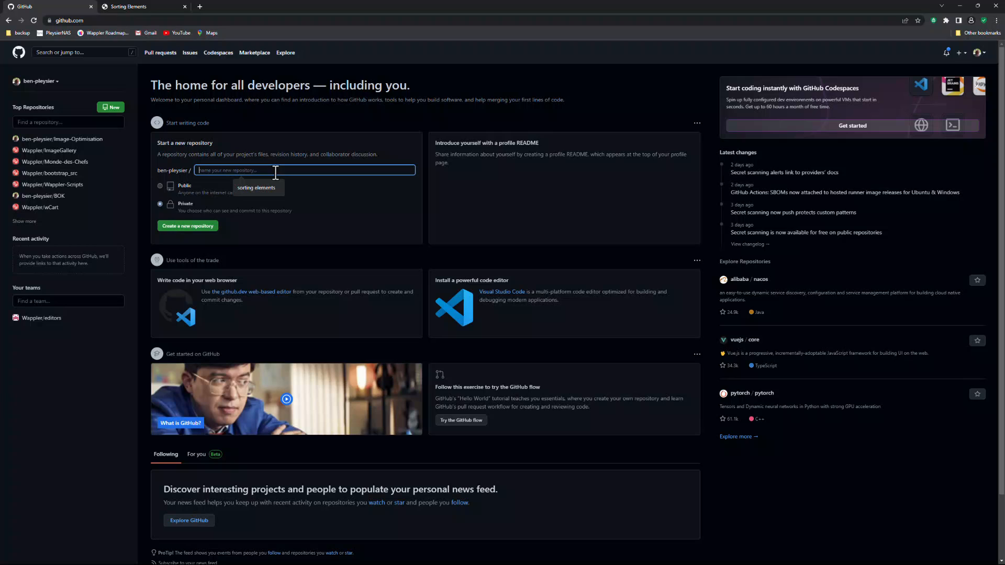
text(sorting elements)
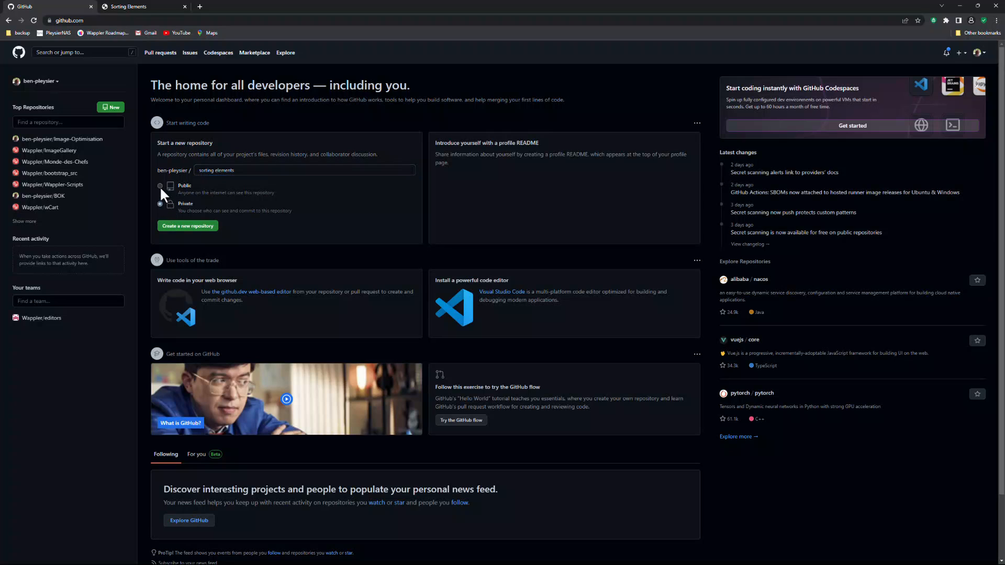
click(160, 185)
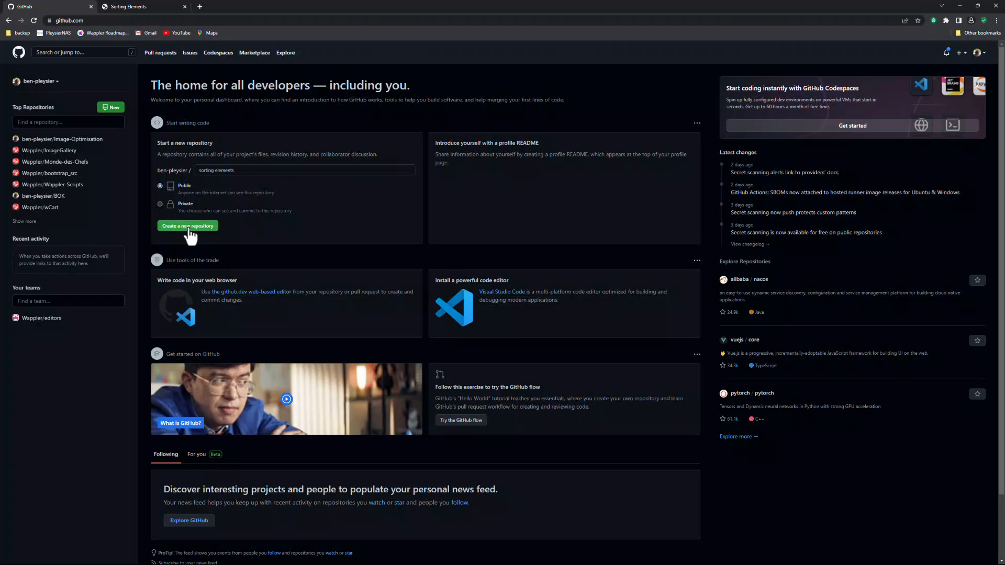
click(188, 225)
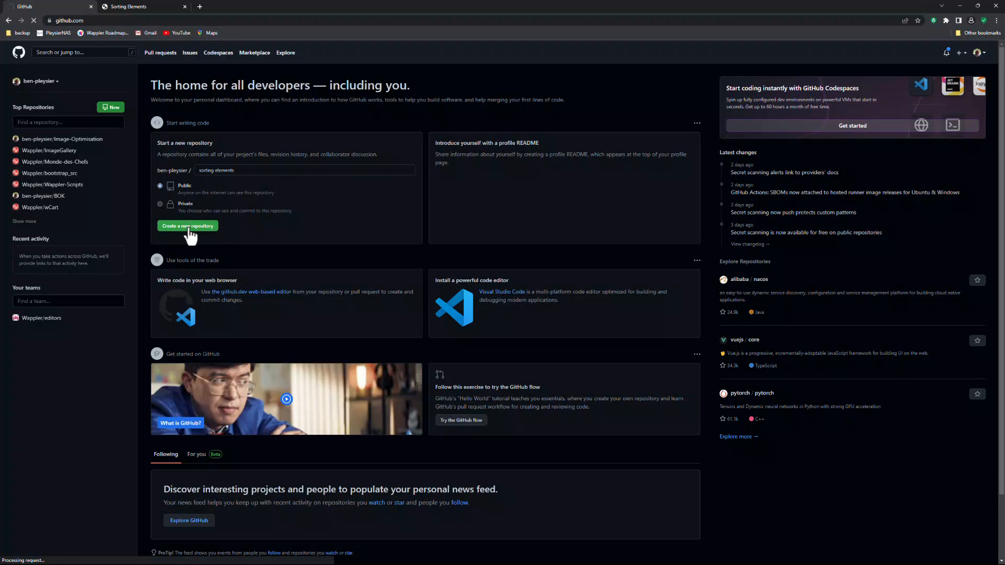
click(188, 225)
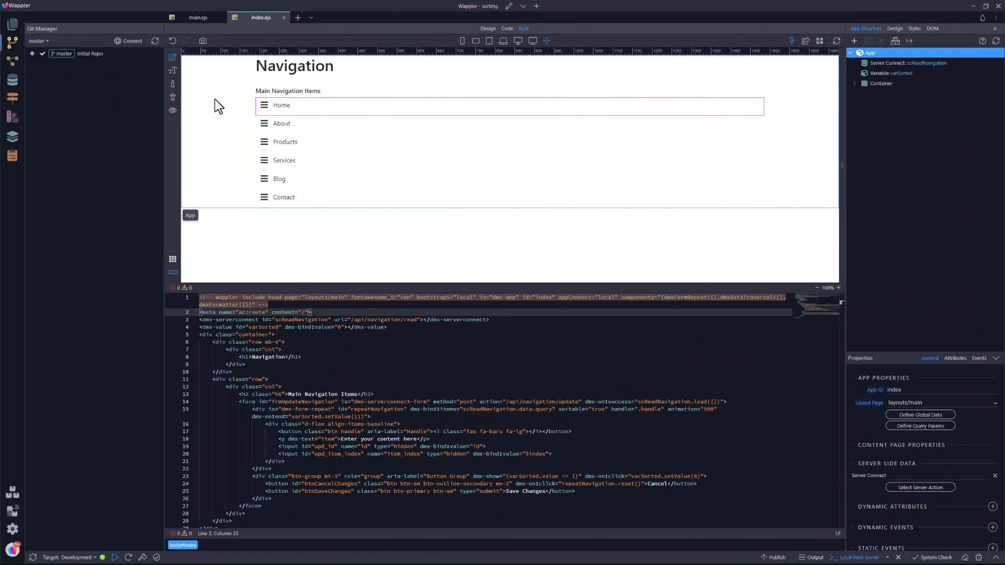
click(131, 41)
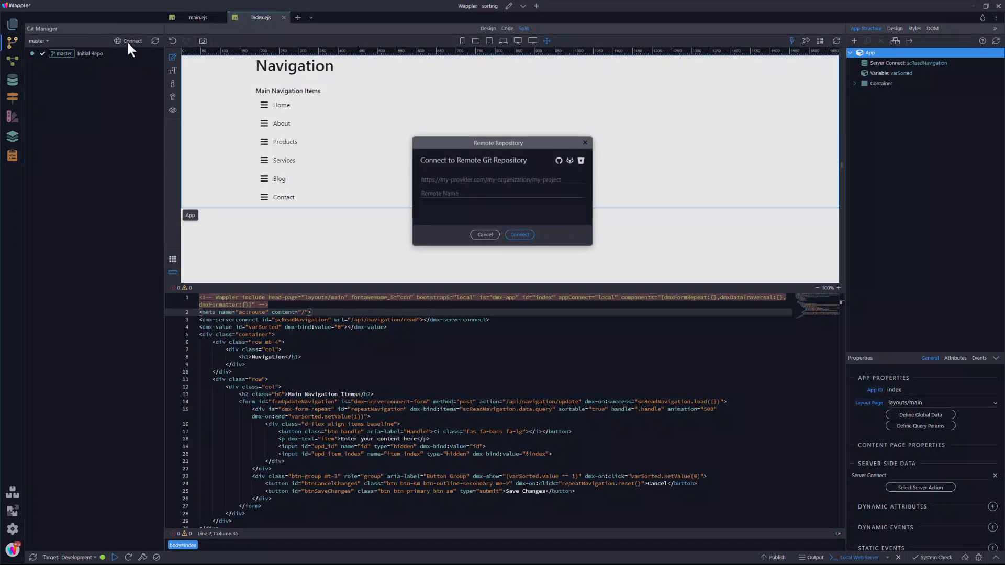
click(502, 179)
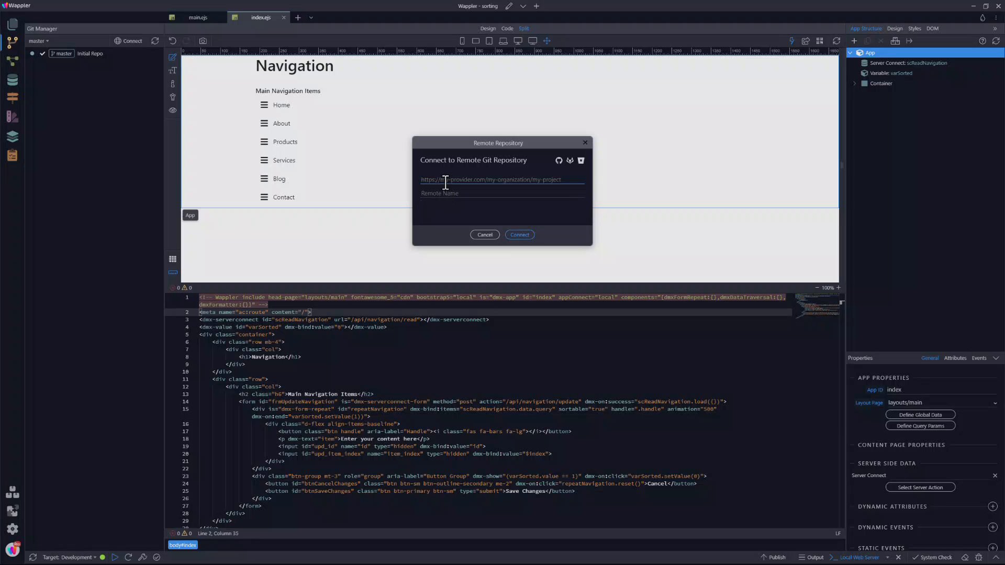
text(https://github.com/ben-pleysier/sorting-elements.git)
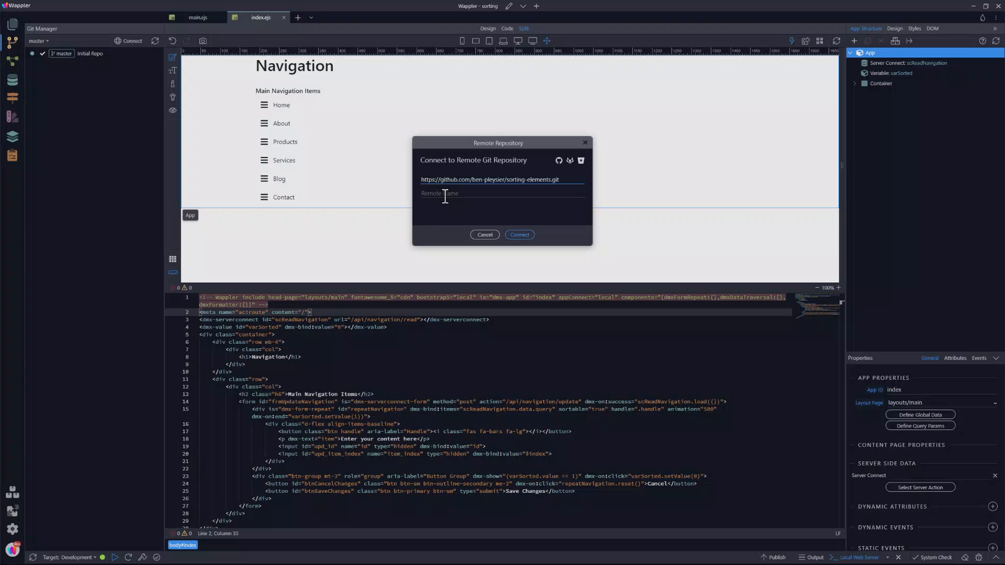
text(s)
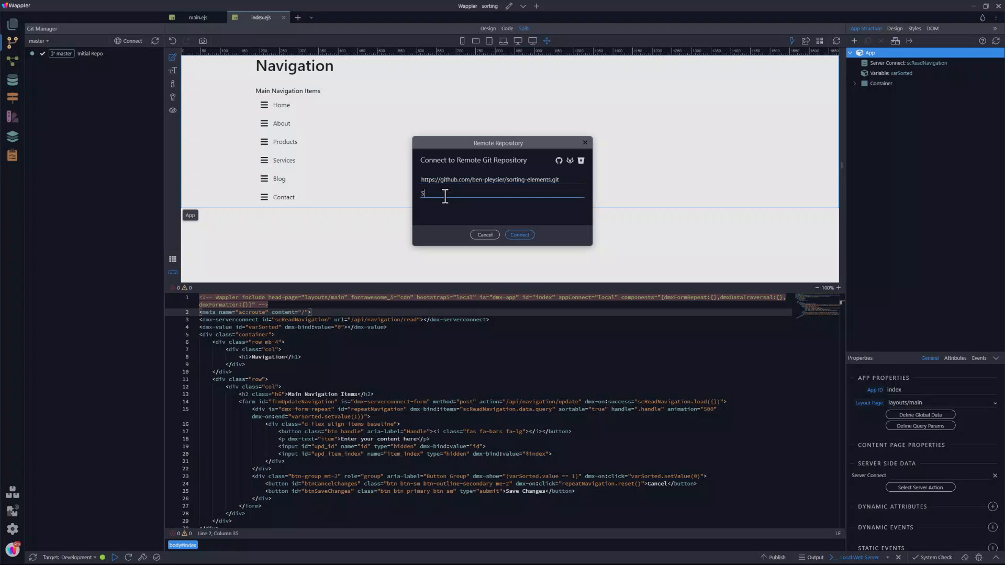
text(ortingElements)
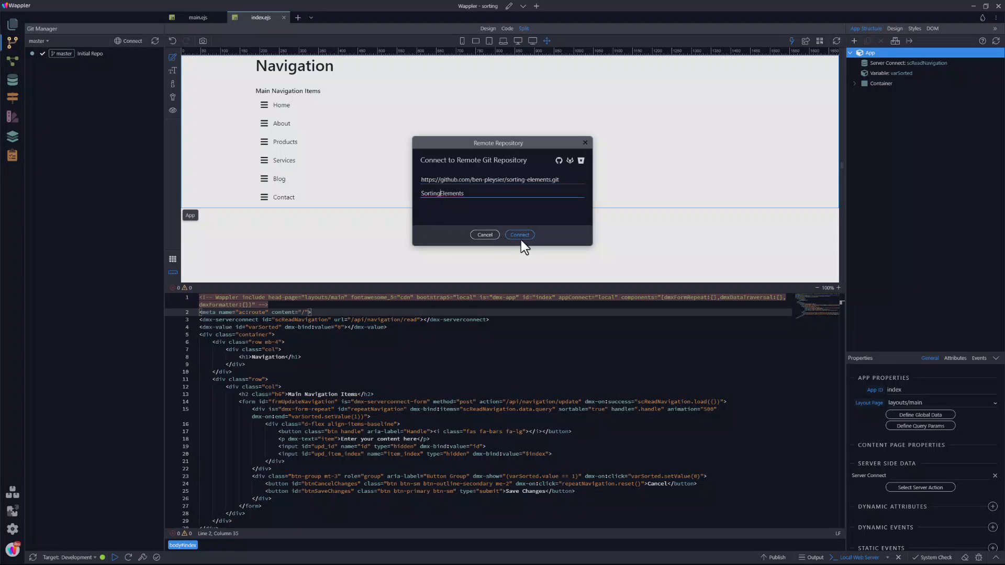
click(519, 235)
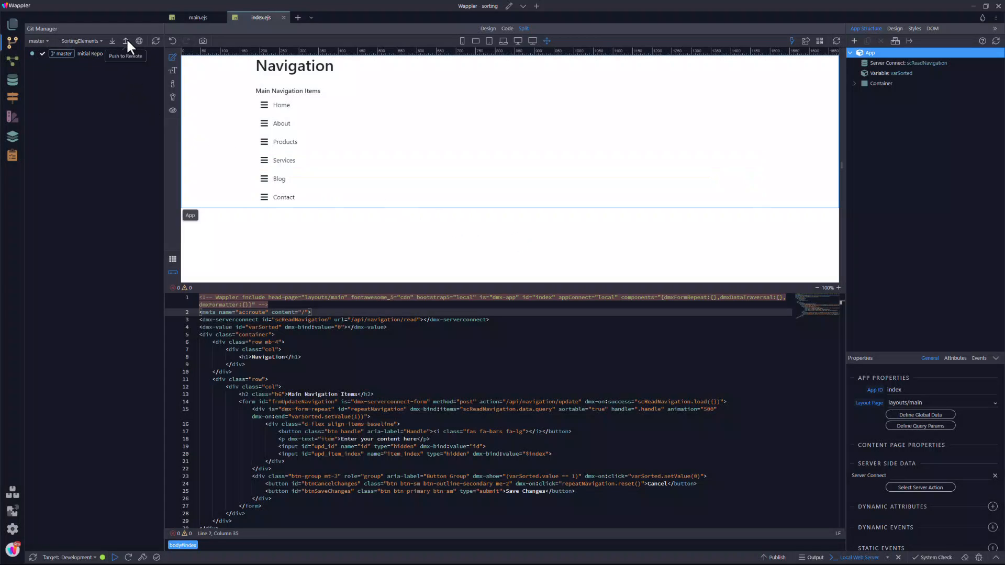
- Push the Initial Repo commit on master to the SortingElements GitHub remote
click(126, 41)
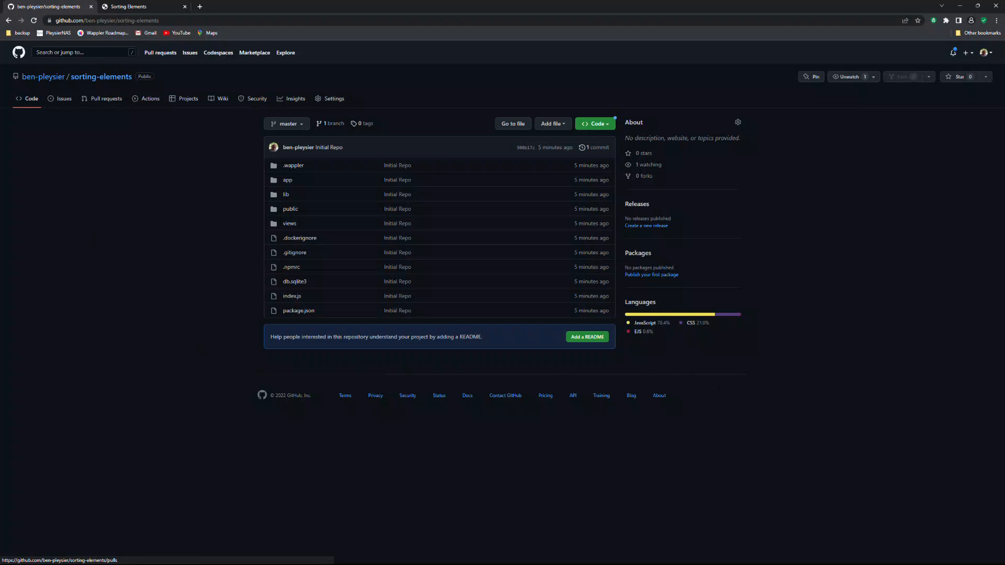
- Open railway.app and review its Trial, Usage and Team pricing plans
click(237, 6)
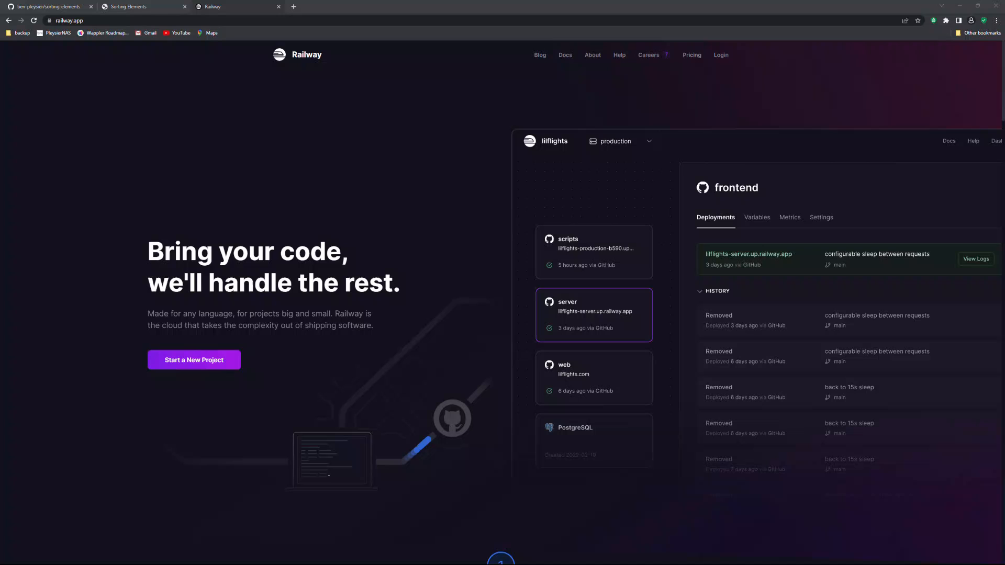
mouse_move(705, 86)
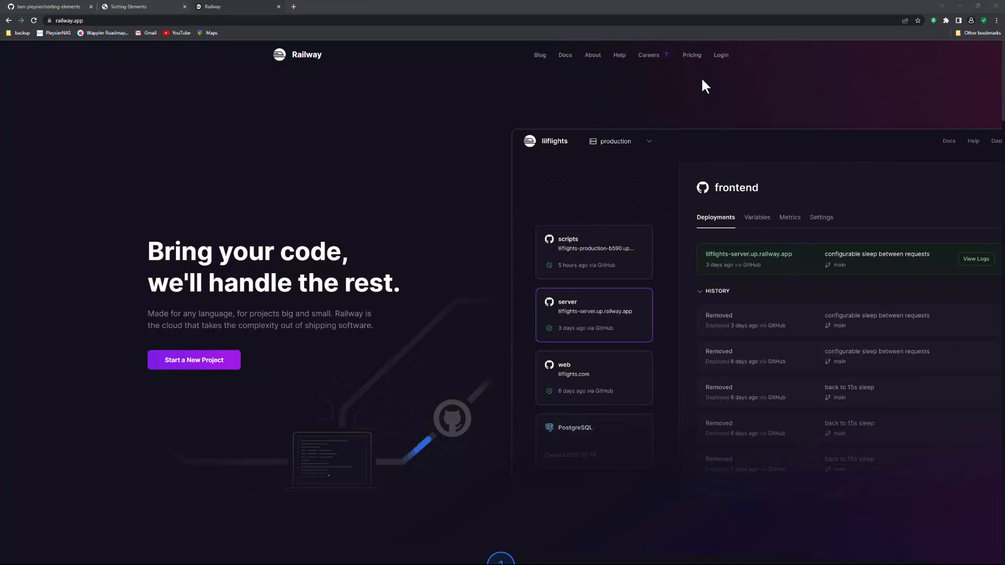
click(692, 55)
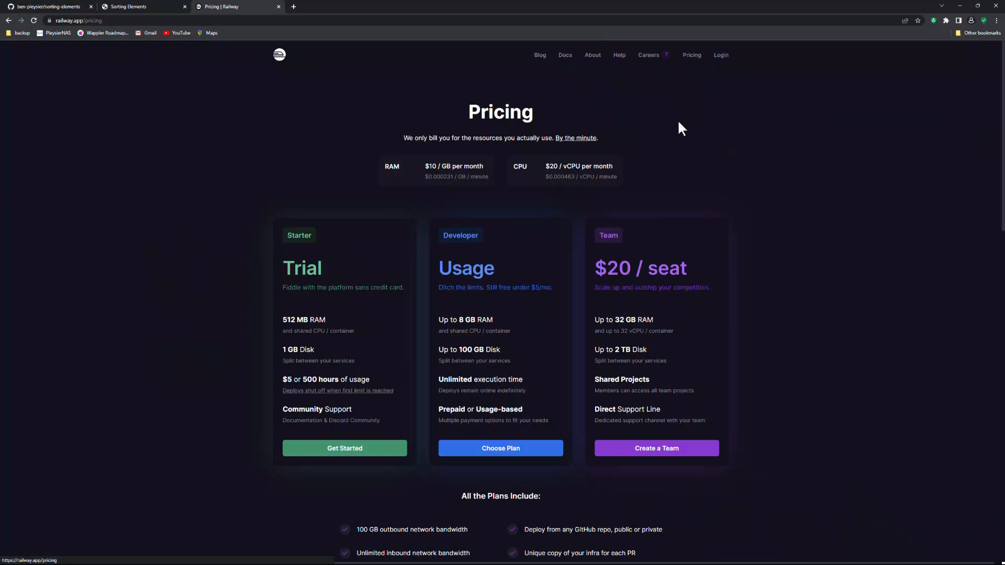
mouse_move(378, 363)
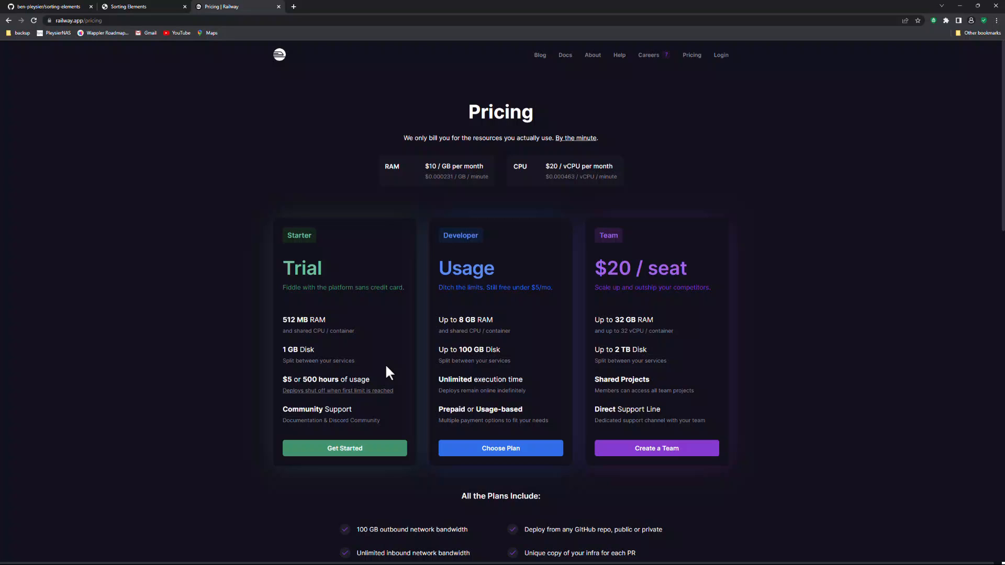
mouse_move(548, 364)
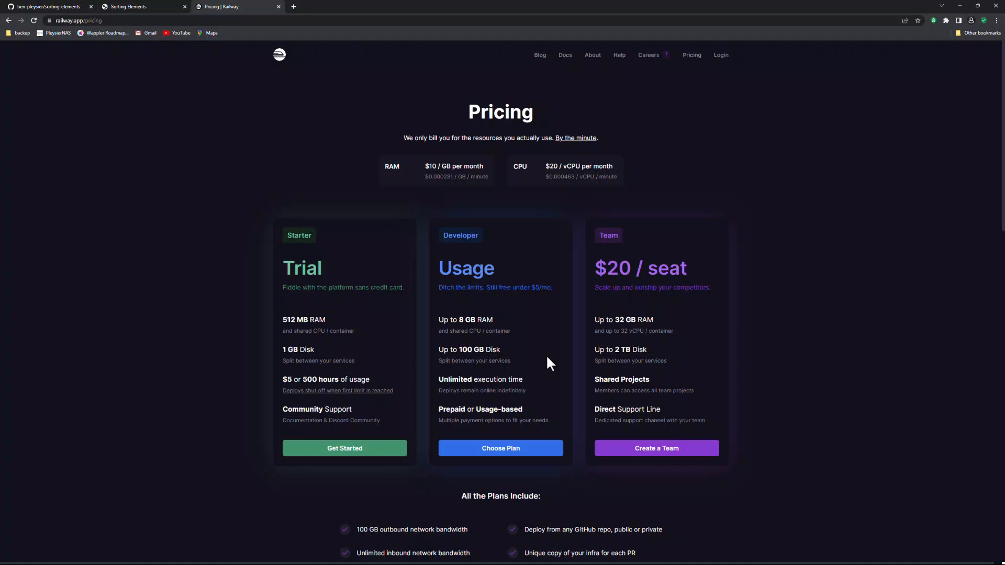
mouse_move(548, 306)
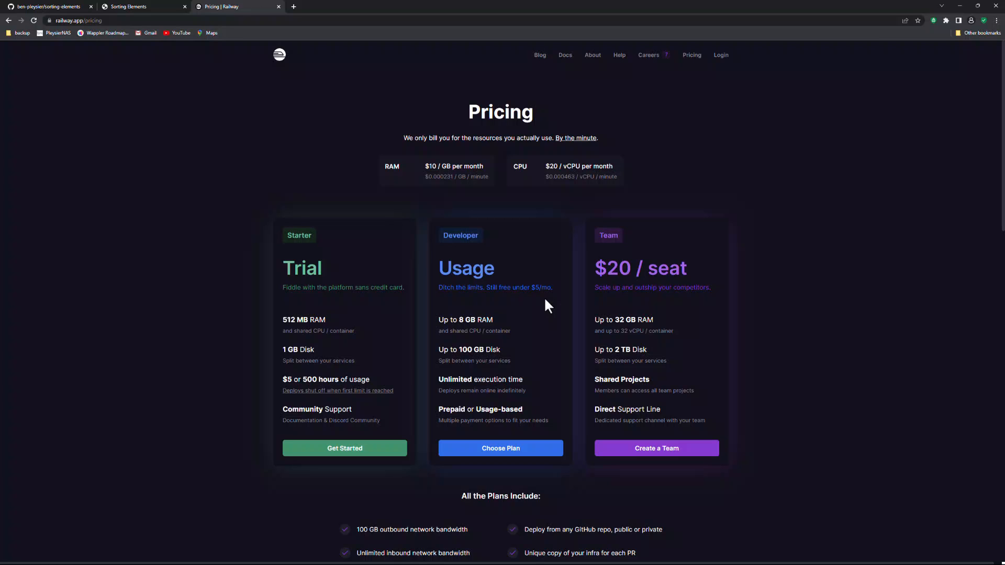
mouse_move(356, 67)
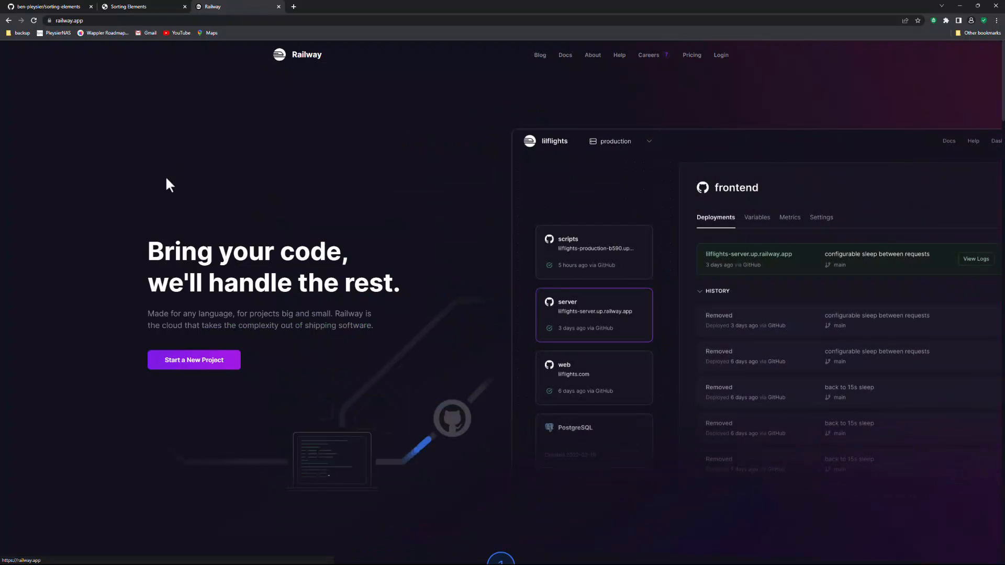
mouse_move(169, 195)
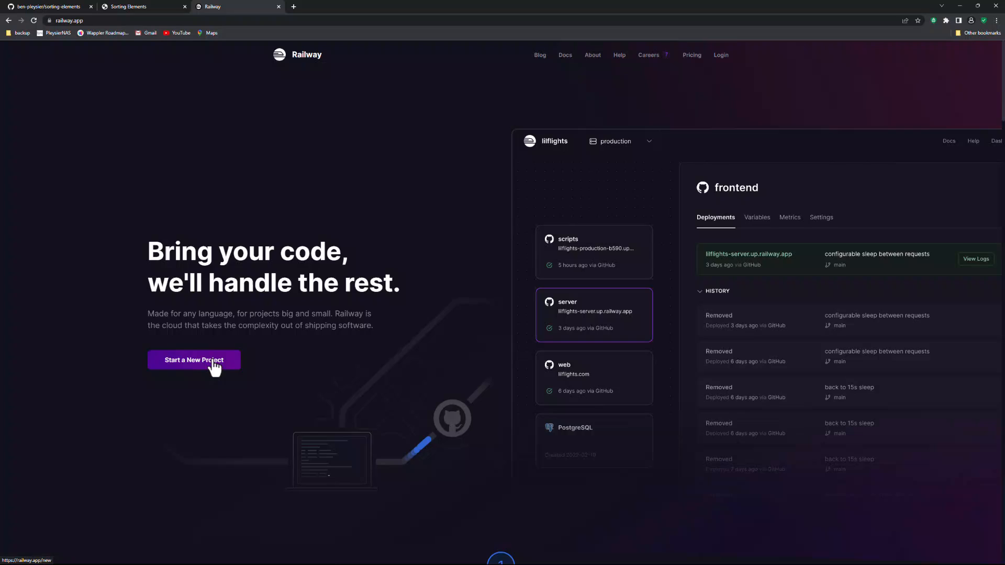
- Log in to Railway with GitHub and deploy the sorting-elements repo as a new project
click(194, 360)
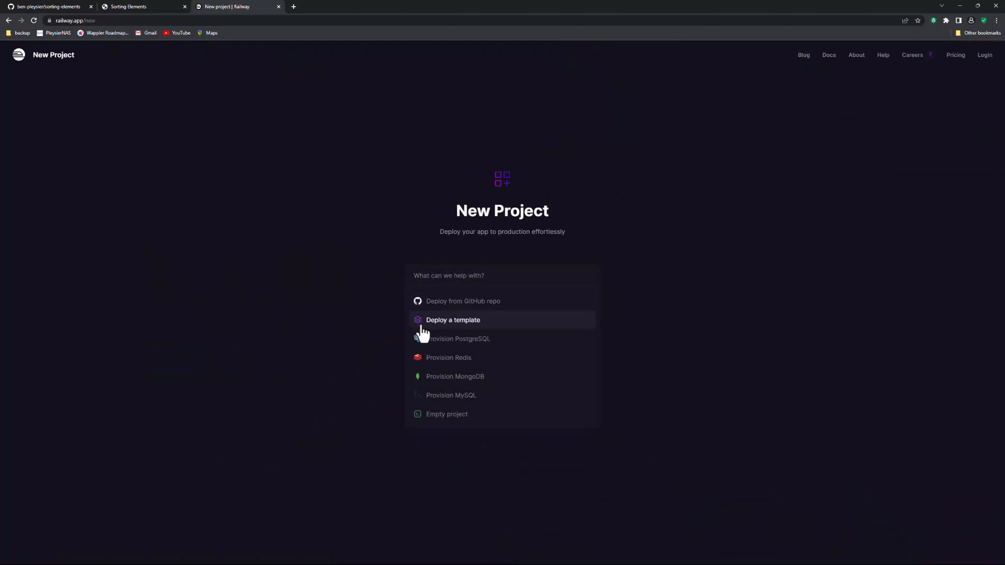
click(463, 302)
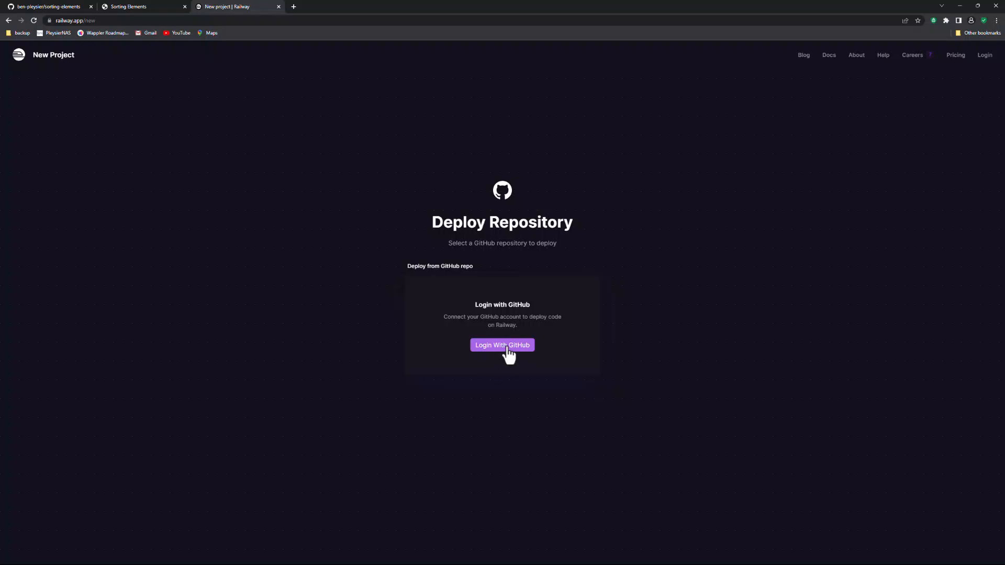
click(503, 345)
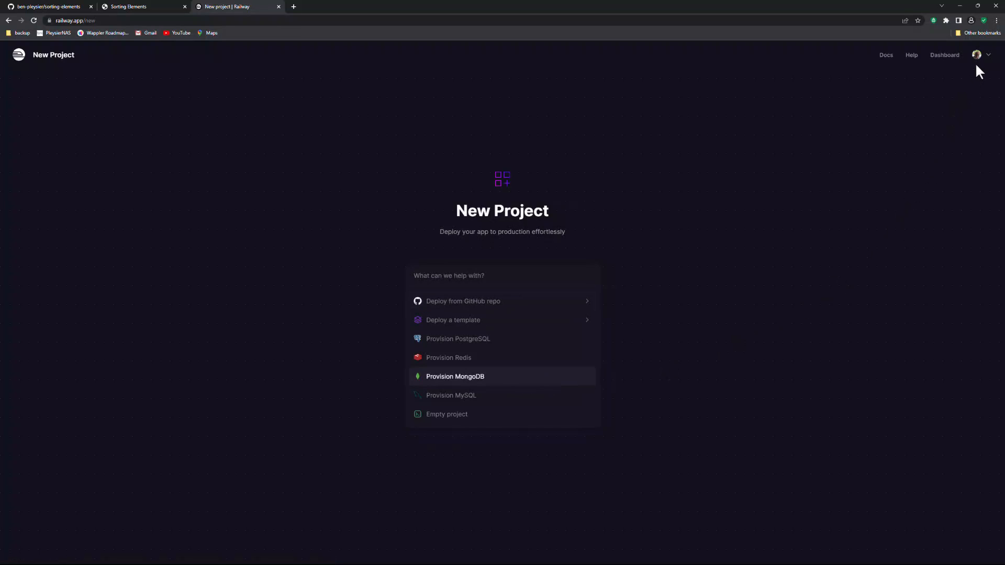
mouse_move(489, 302)
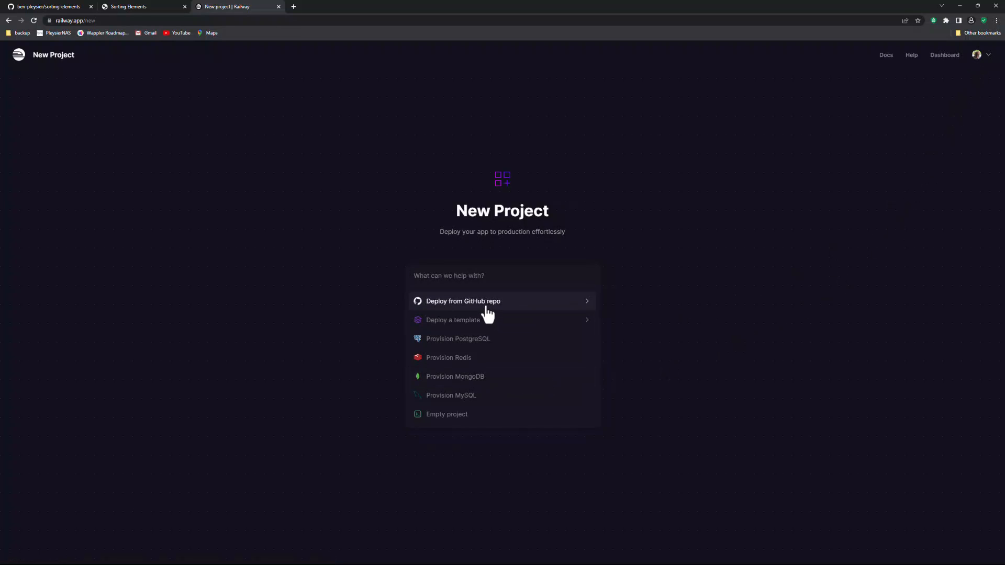
click(463, 302)
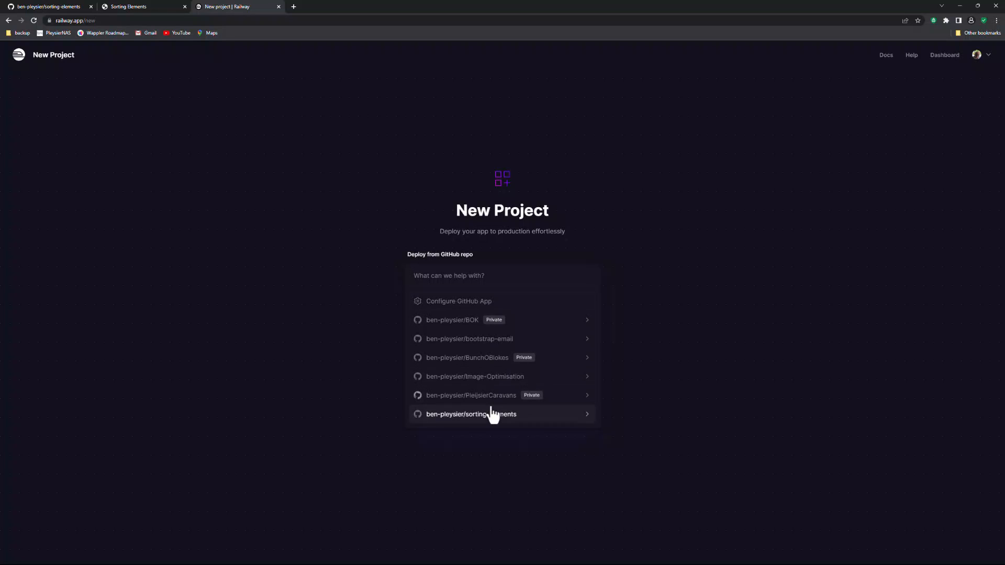
click(471, 414)
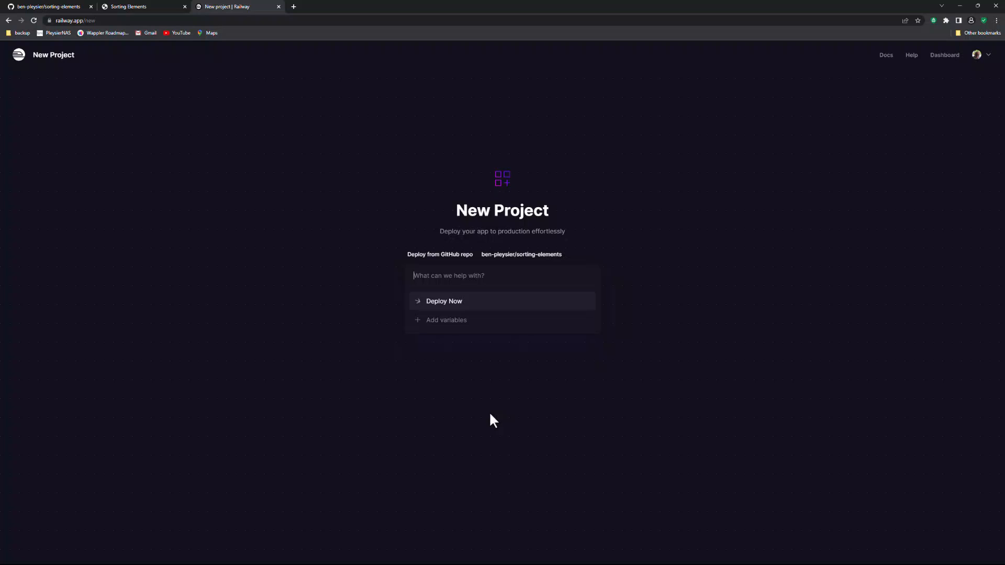
mouse_move(455, 314)
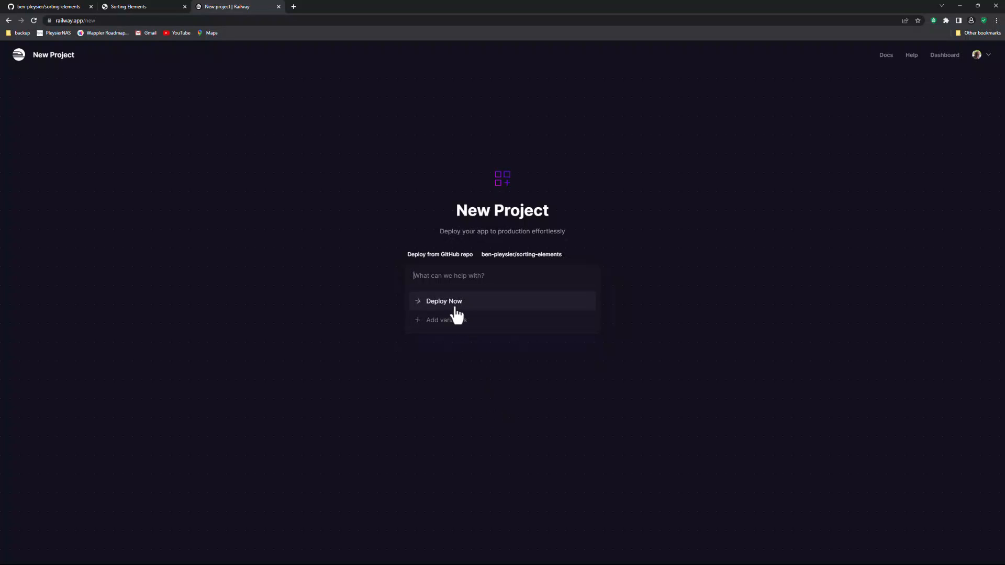
click(444, 302)
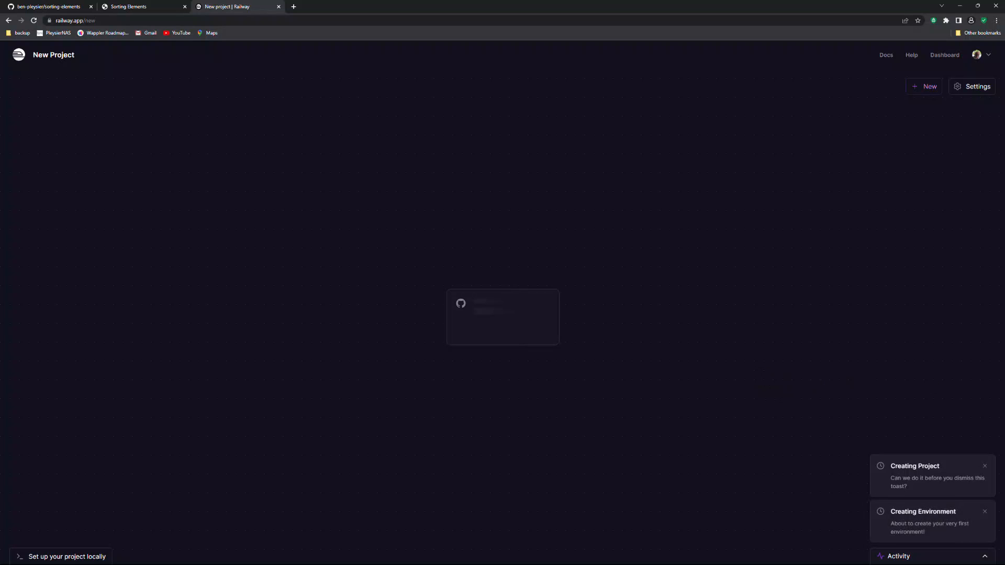
- Wait for the sorting-elements production deployment of Initial Repo to show Success
click(503, 317)
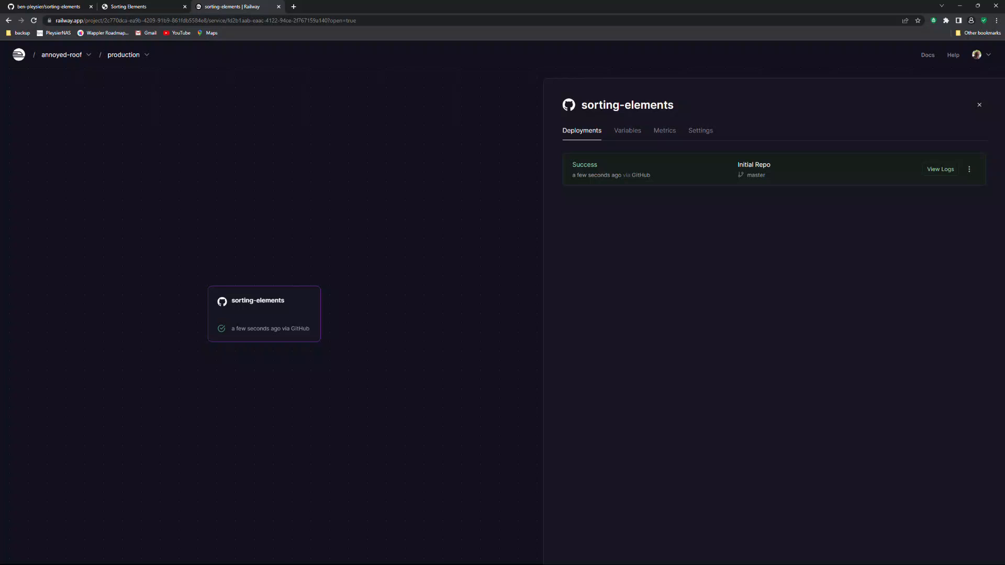
- Generate a public domain for the sorting-elements service from its Settings
click(700, 131)
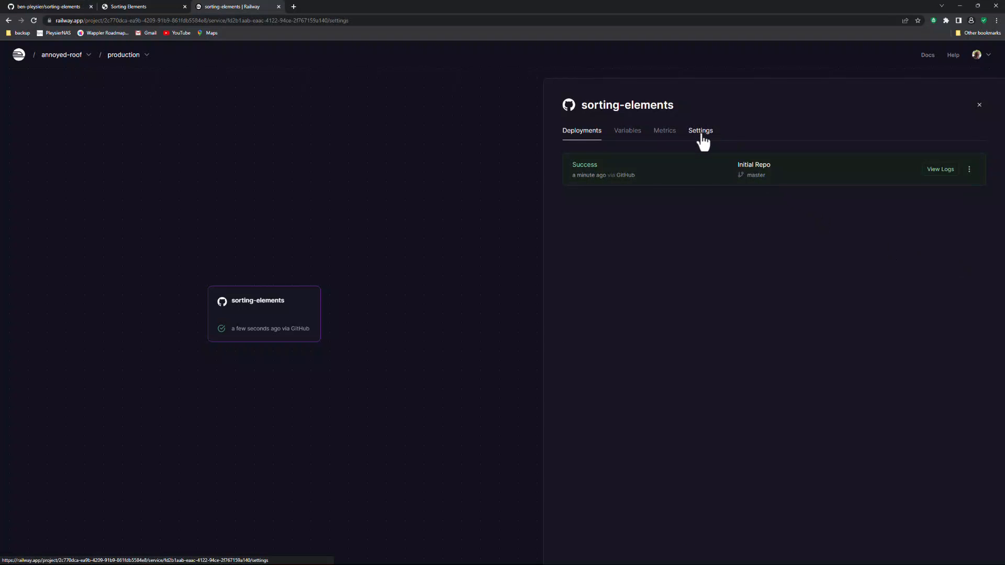
click(700, 131)
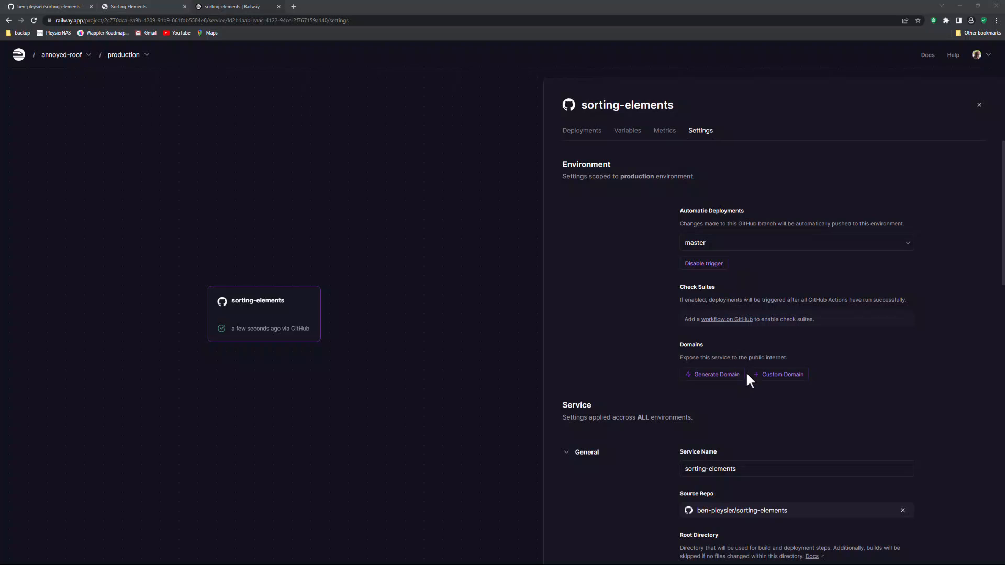
mouse_move(712, 375)
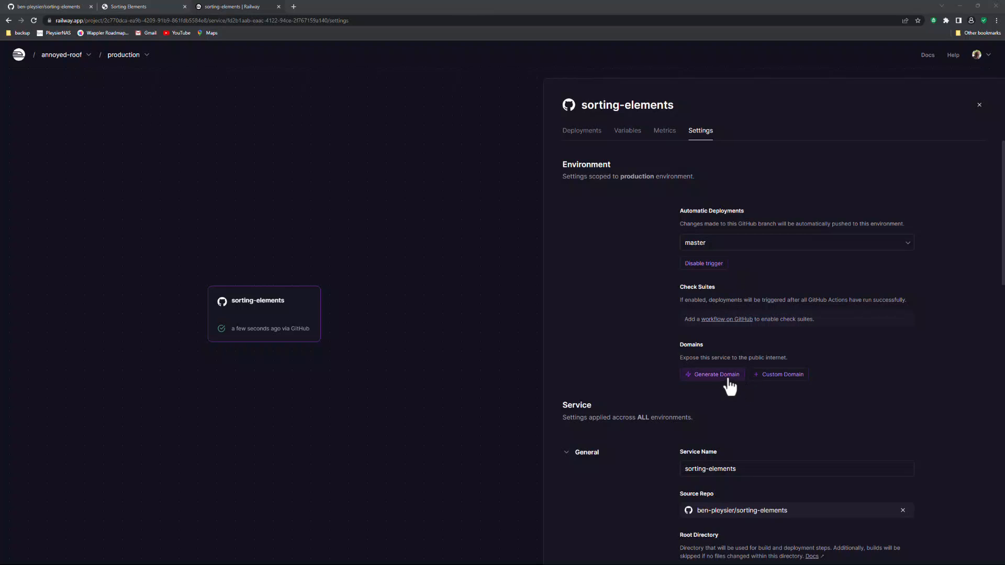
click(711, 374)
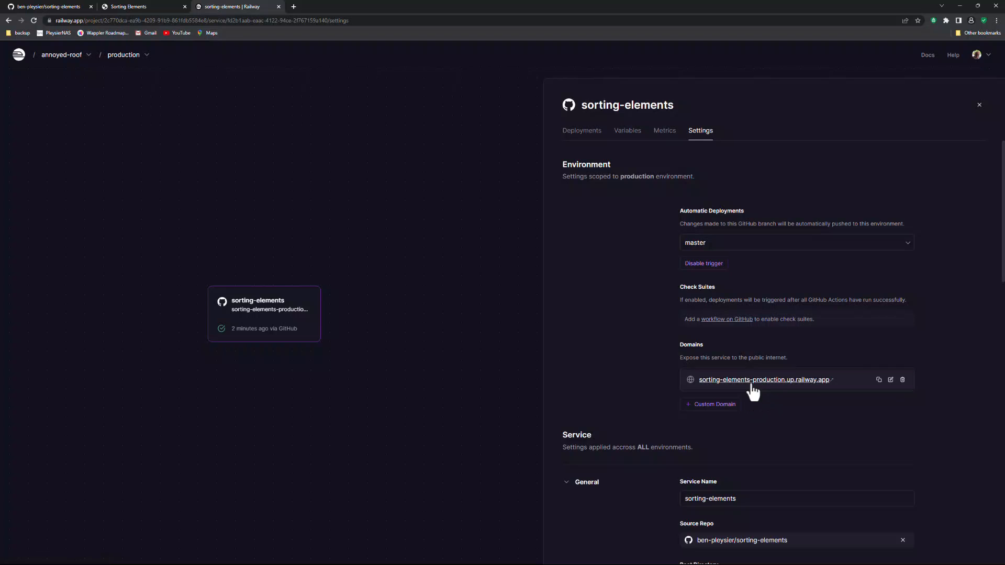
mouse_move(870, 393)
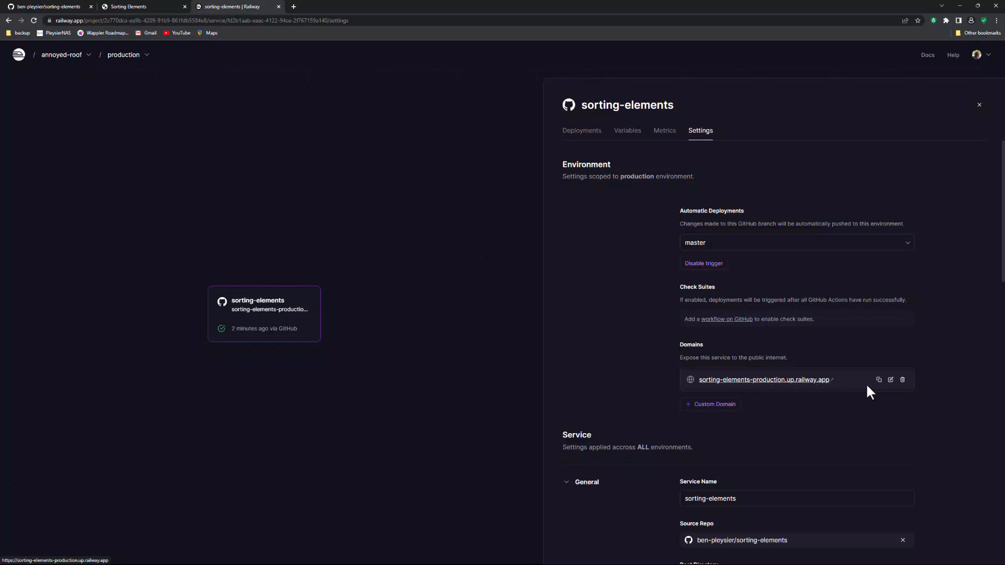
- Remove '-production' so the domain reads wappler-sorting-elements.up.railway.app, and update it
click(891, 380)
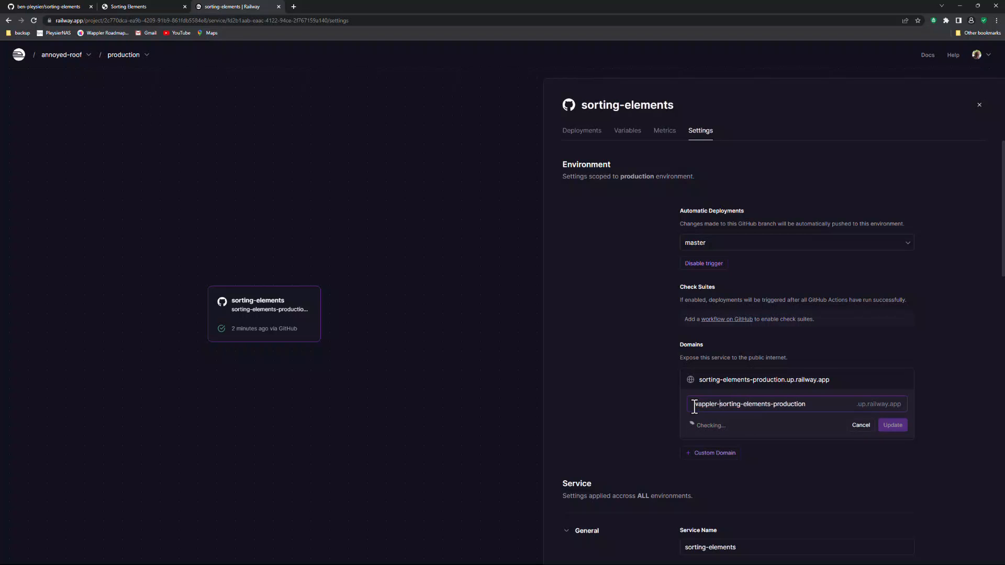
double_click(791, 404)
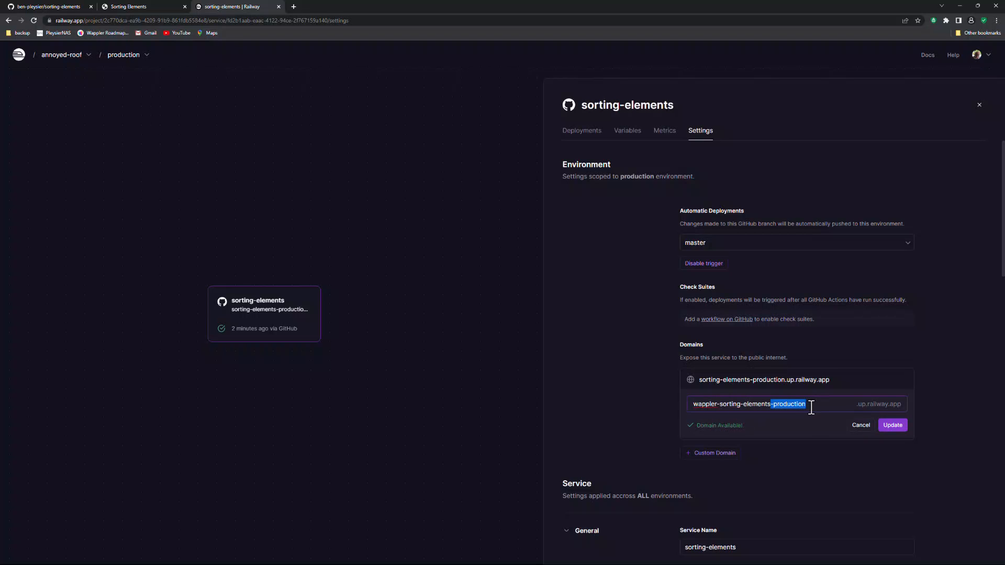
key(Backspace)
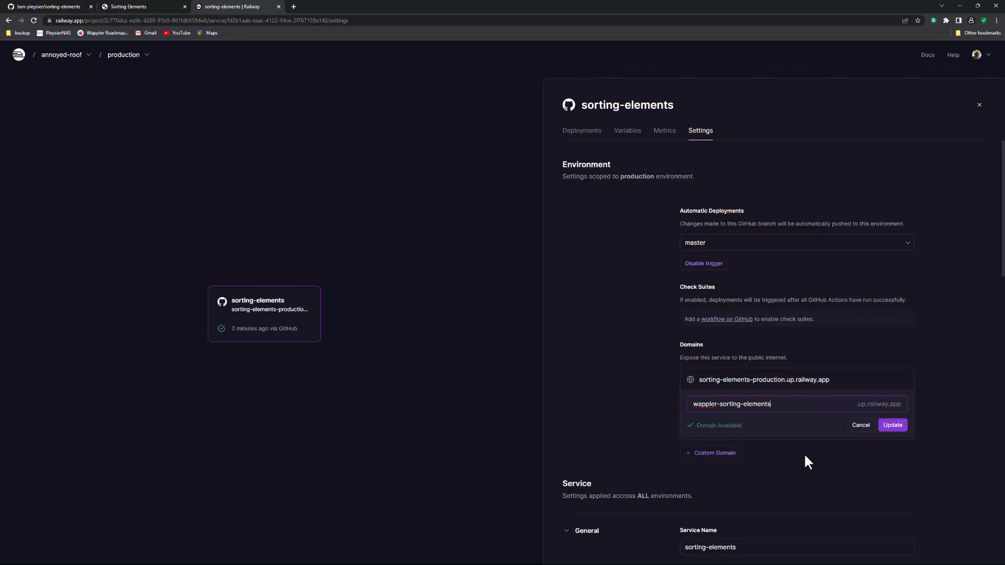
mouse_move(835, 446)
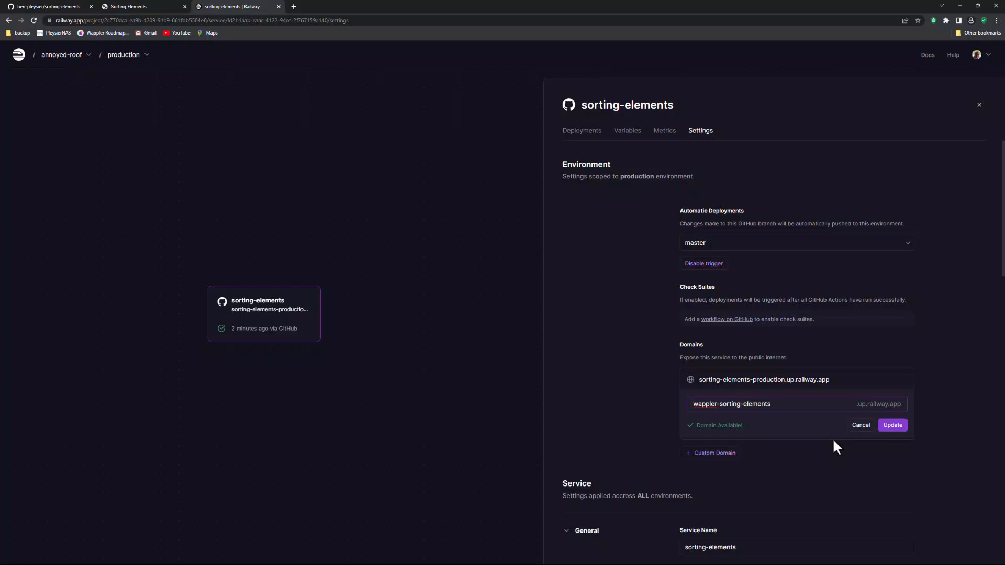
click(892, 425)
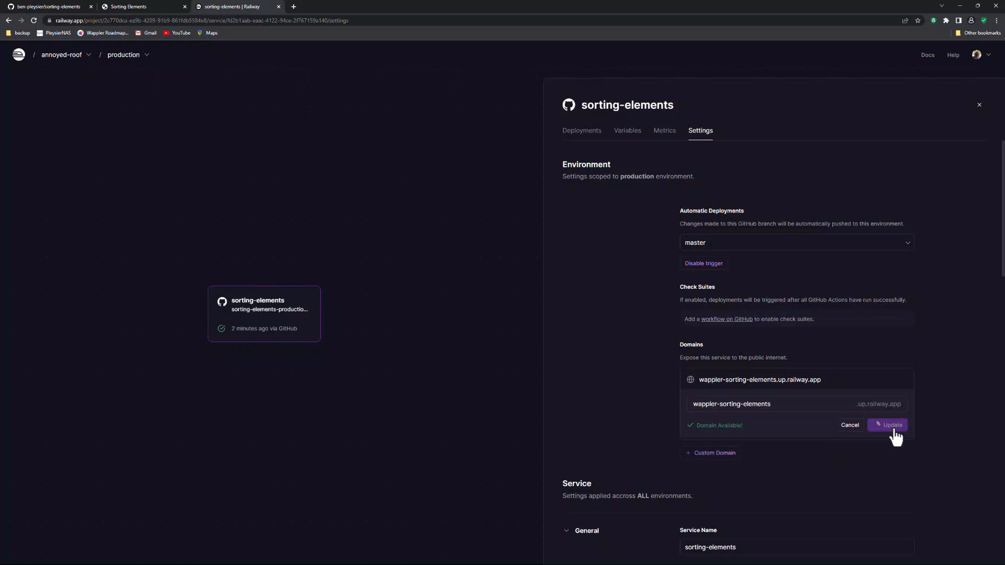
click(890, 425)
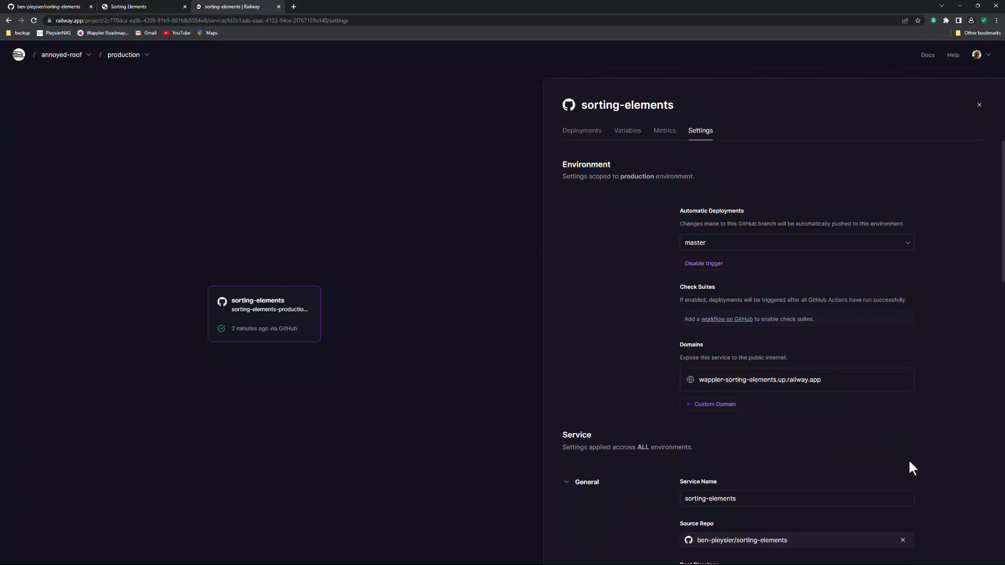
mouse_move(760, 380)
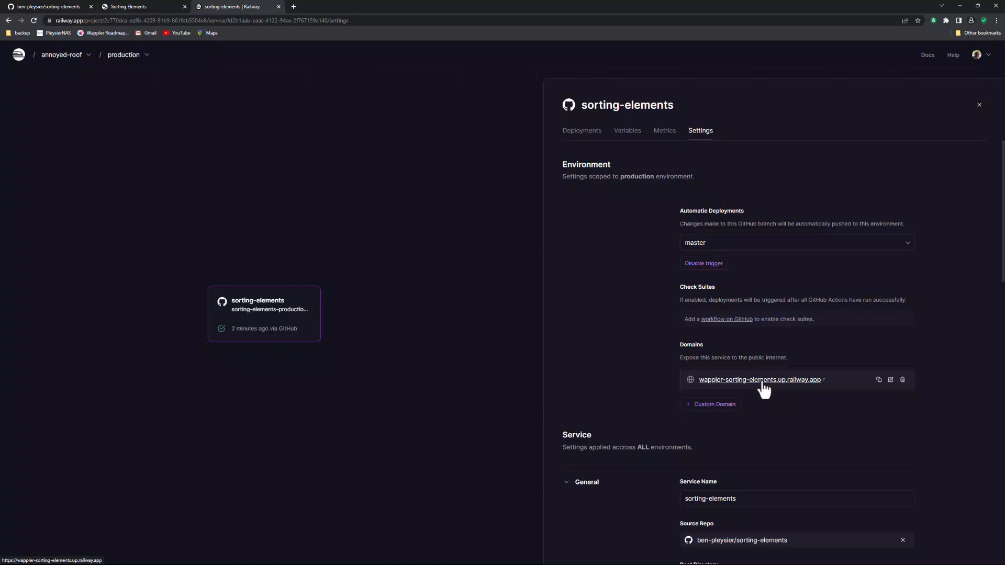
- Open wappler-sorting-elements.up.railway.app in a new tab, reload it, and select its address
click(760, 380)
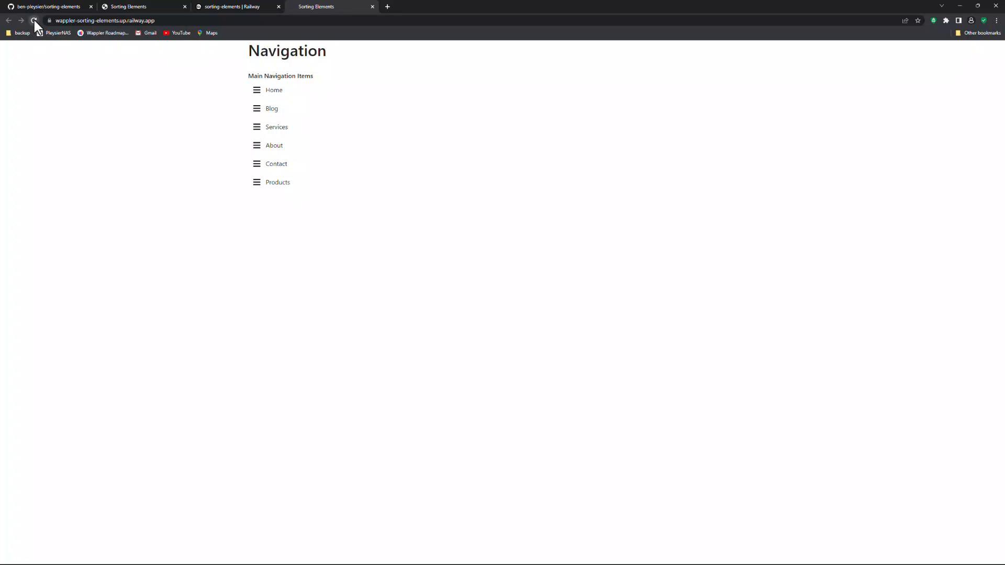
click(33, 20)
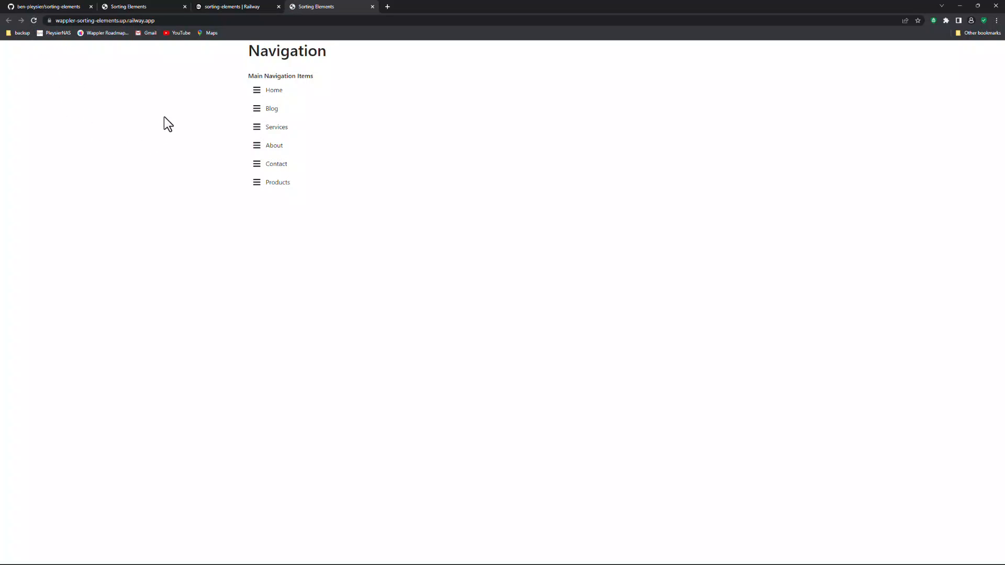
click(102, 20)
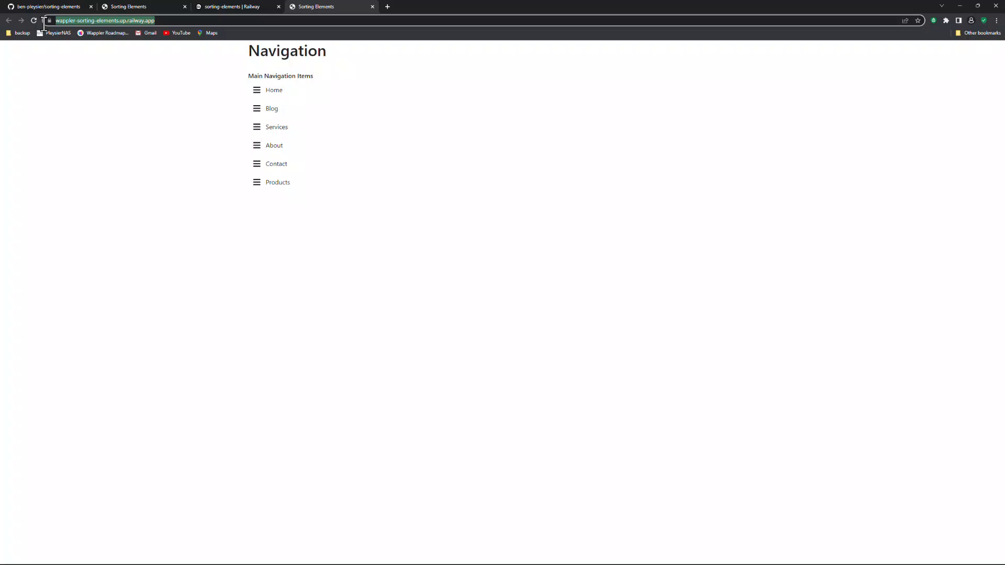